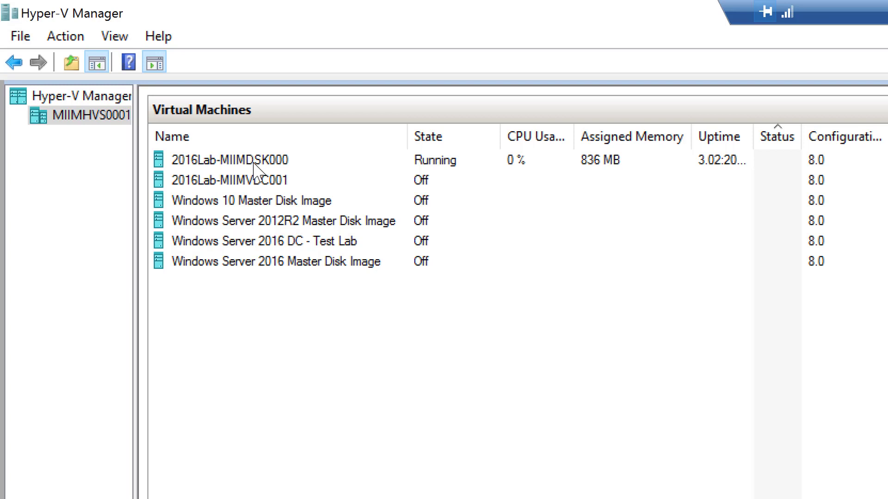
pyautogui.moveTo(244, 193)
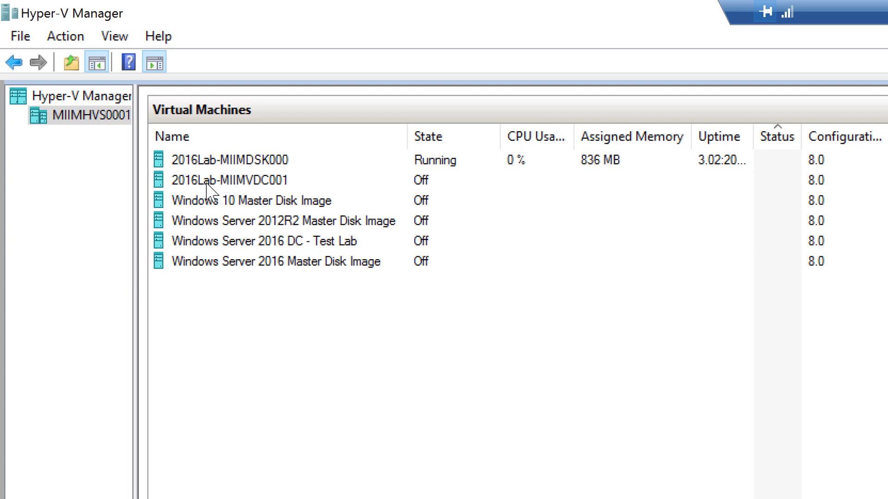
pyautogui.moveTo(231, 199)
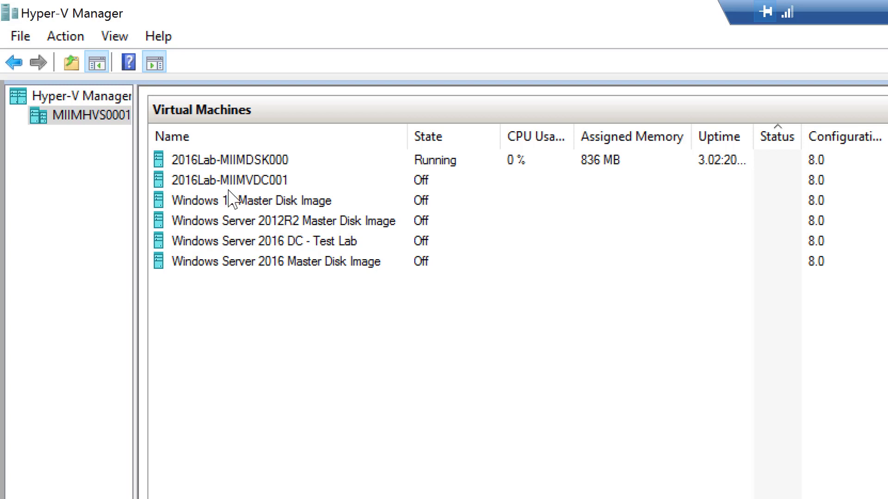
pyautogui.moveTo(248, 198)
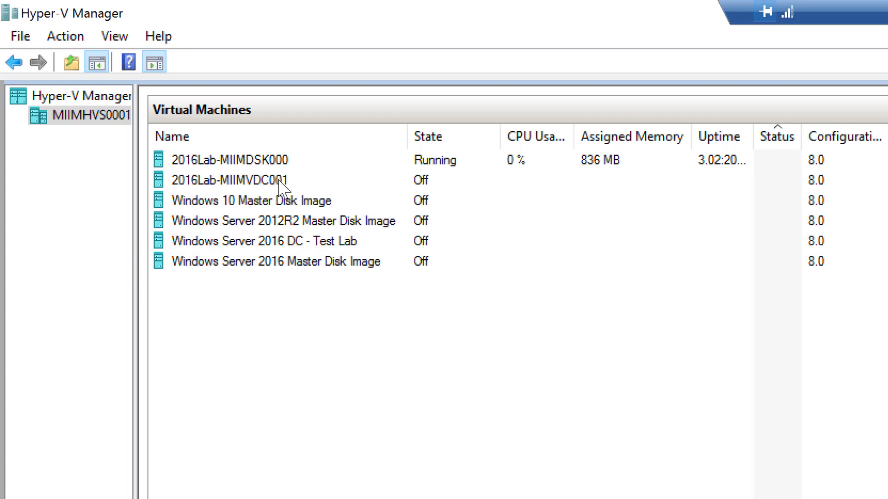
pyautogui.moveTo(287, 192)
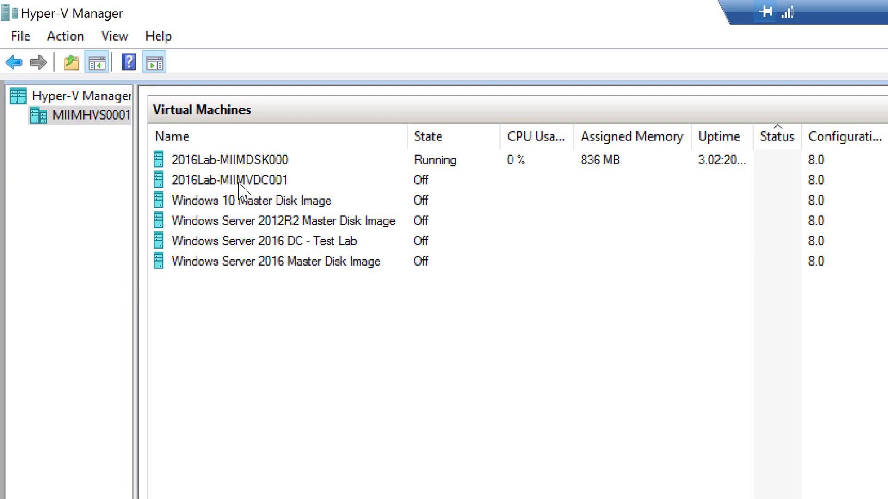
pyautogui.moveTo(245, 192)
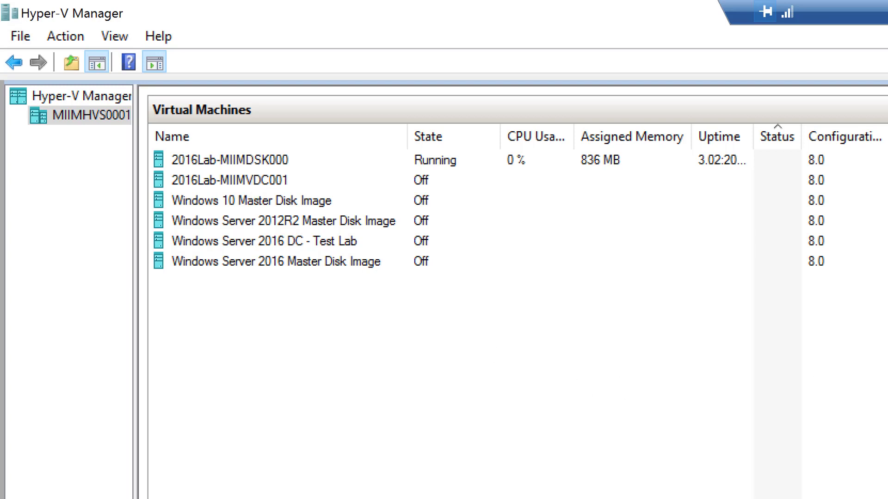
pyautogui.moveTo(286, 197)
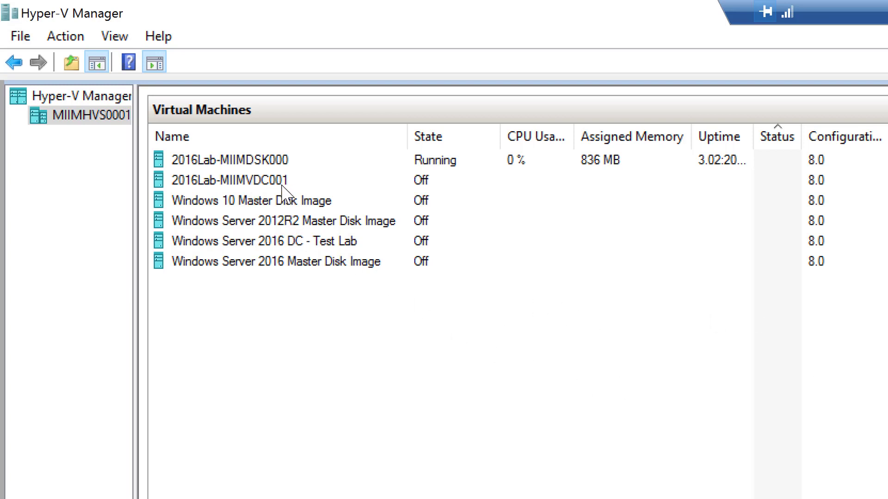
pyautogui.moveTo(289, 187)
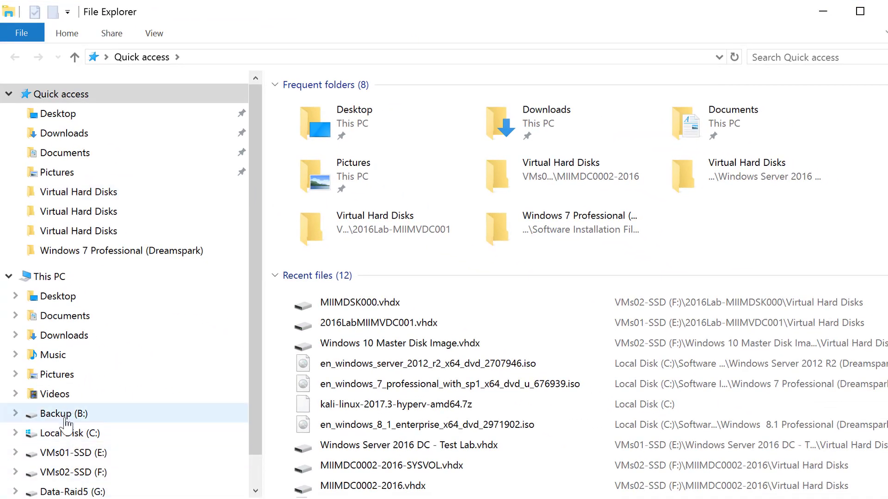
# Browse to the Master Disk Images (DO NOT DELETE) folder on Data-Raid5 (G:).
pyautogui.click(72, 491)
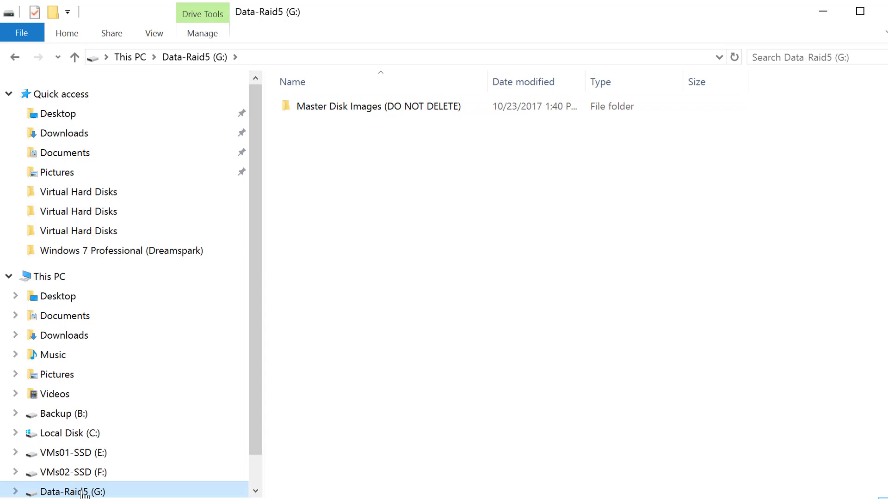
pyautogui.moveTo(71, 473)
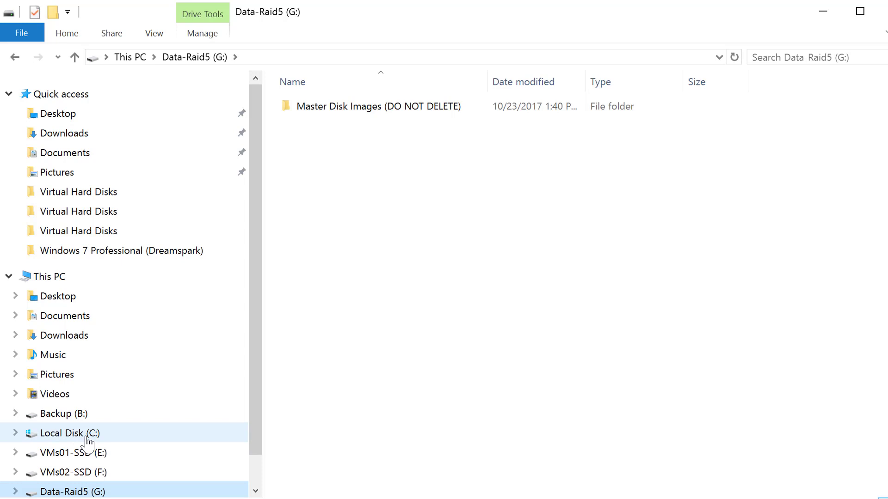
pyautogui.moveTo(331, 155)
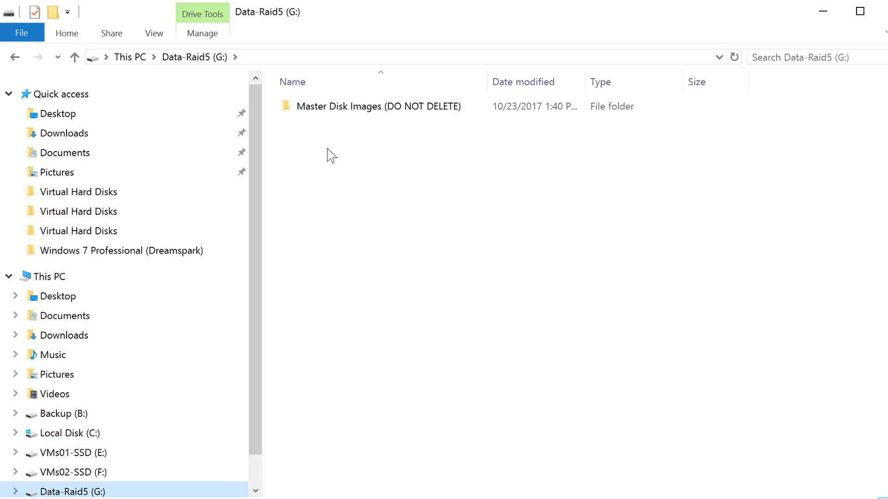
pyautogui.click(378, 107)
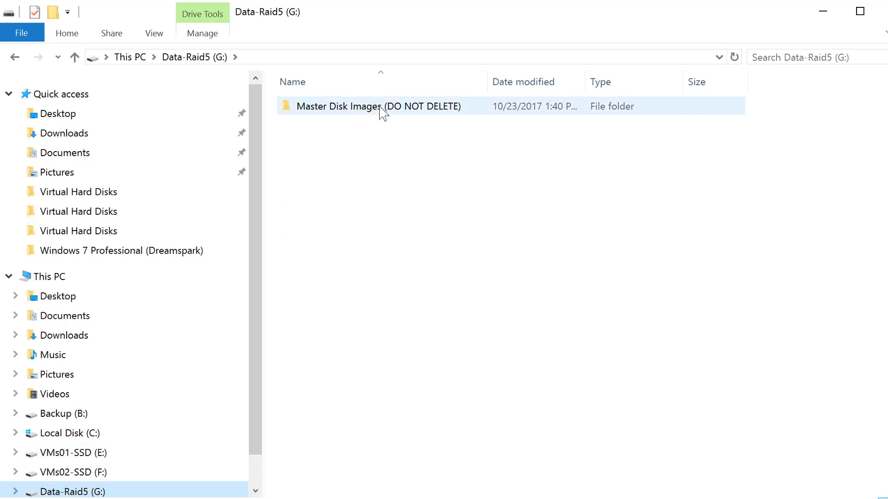
pyautogui.doubleClick(378, 105)
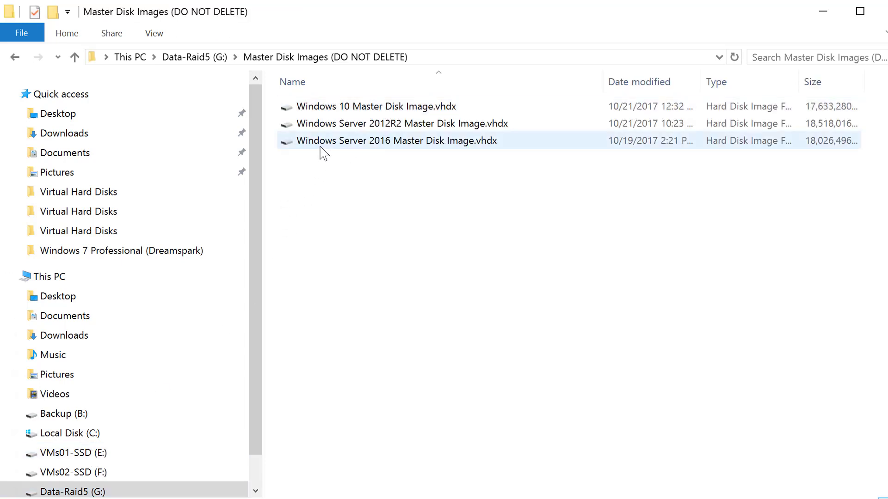
pyautogui.moveTo(447, 144)
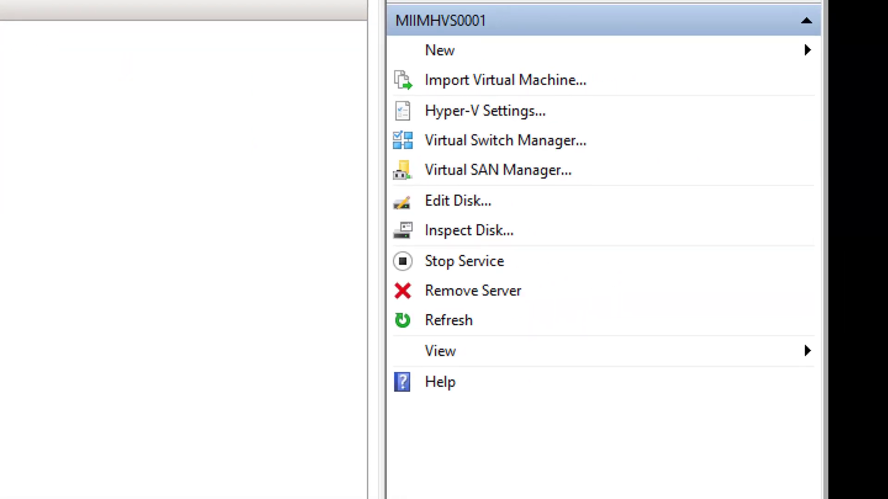
pyautogui.moveTo(439, 54)
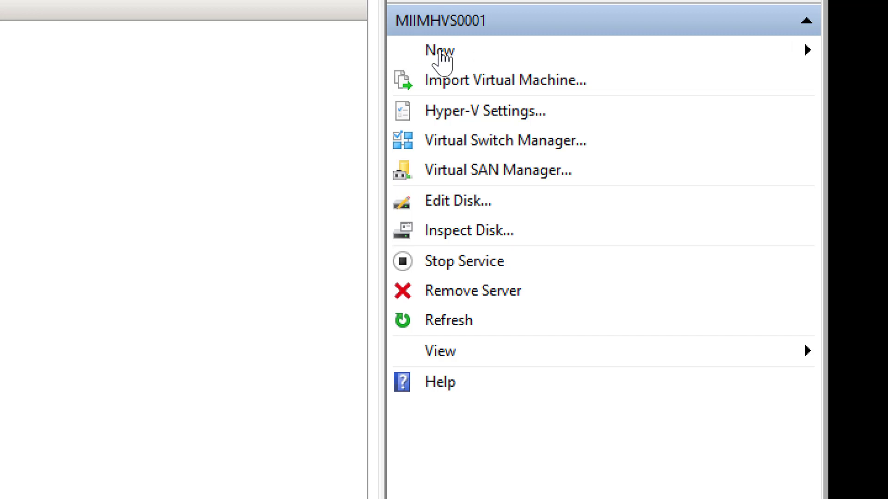
pyautogui.moveTo(441, 50)
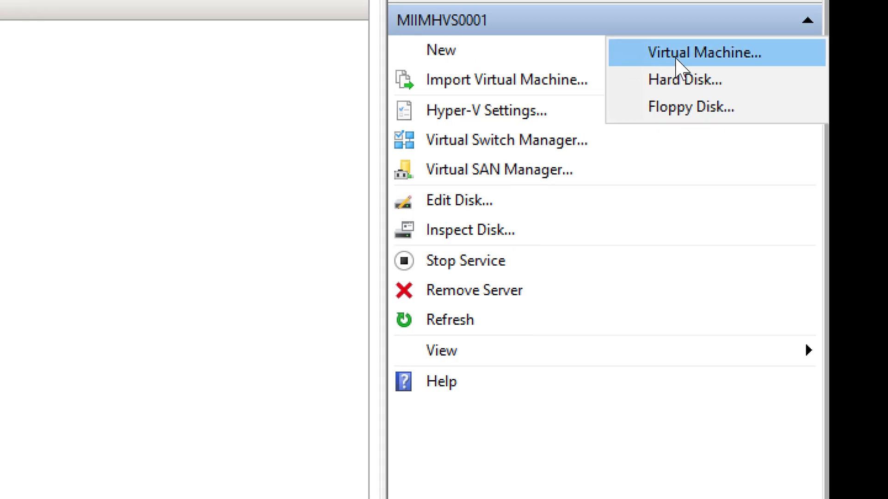
# Start a new virtual machine named 2016Lab-MIIMVDC002, stored in a different location.
pyautogui.click(703, 52)
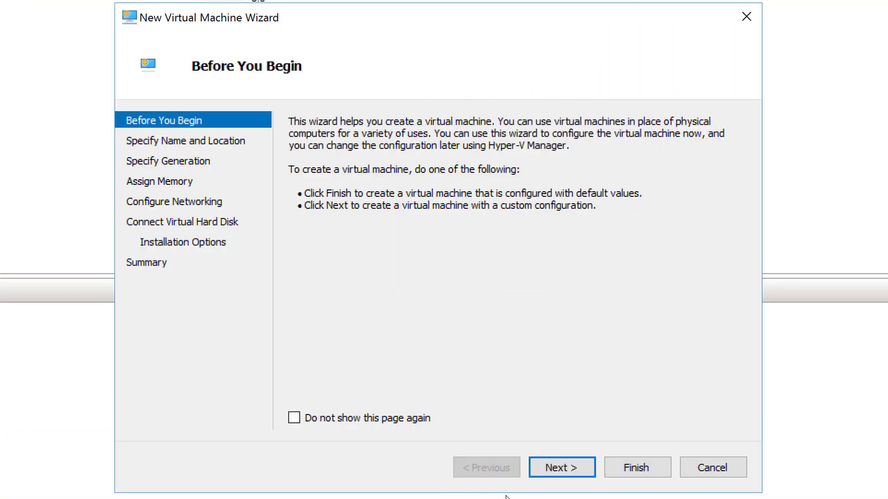
pyautogui.click(561, 467)
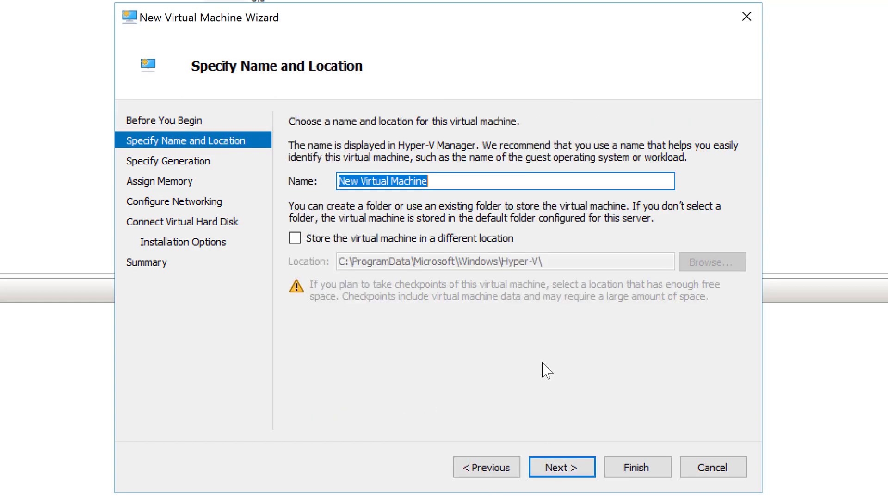
pyautogui.write('2016Lab')
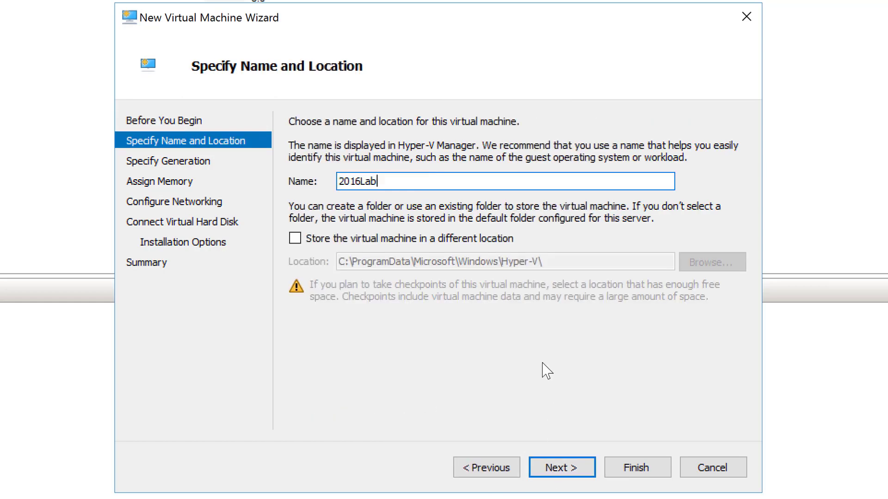
pyautogui.write('-')
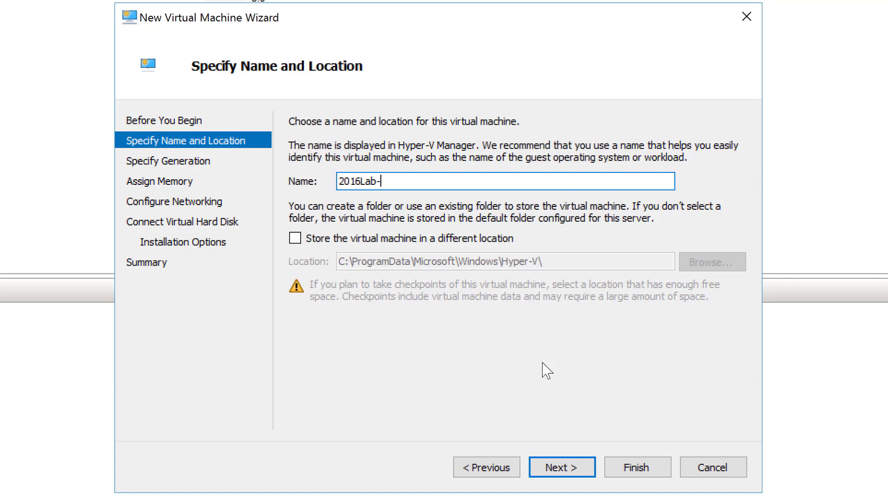
pyautogui.write('MIIMV')
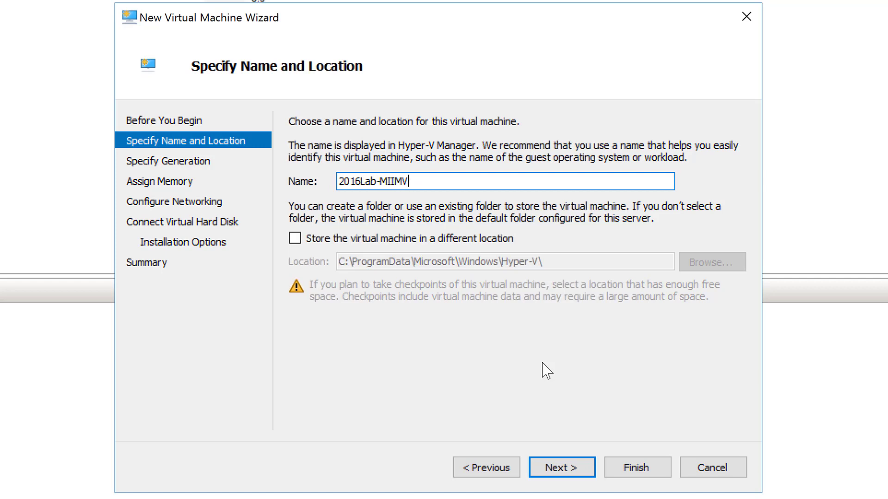
pyautogui.write('DC0')
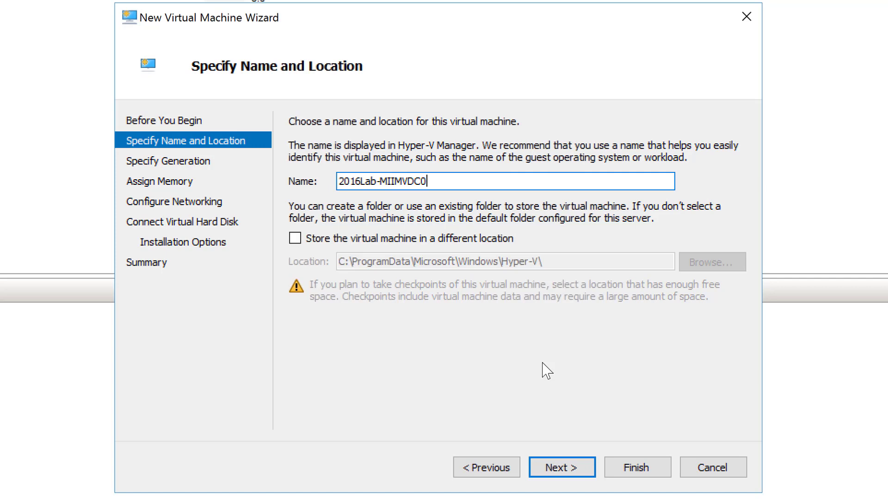
pyautogui.write('02')
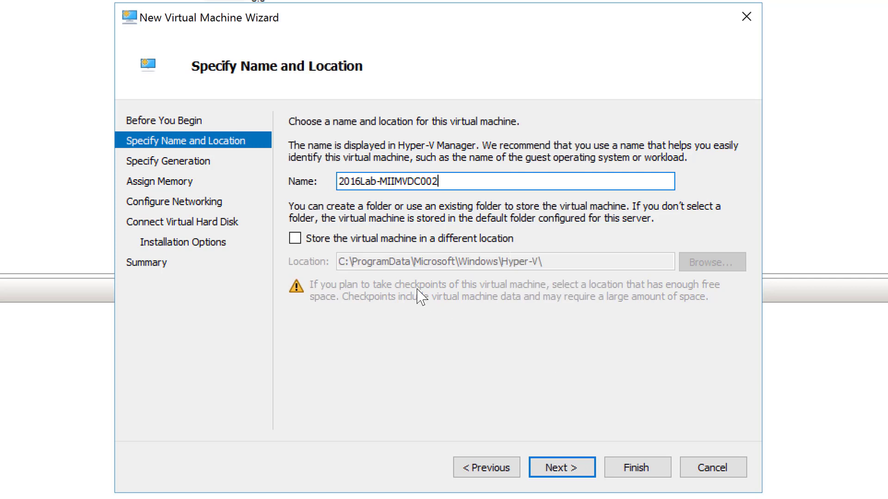
pyautogui.click(294, 239)
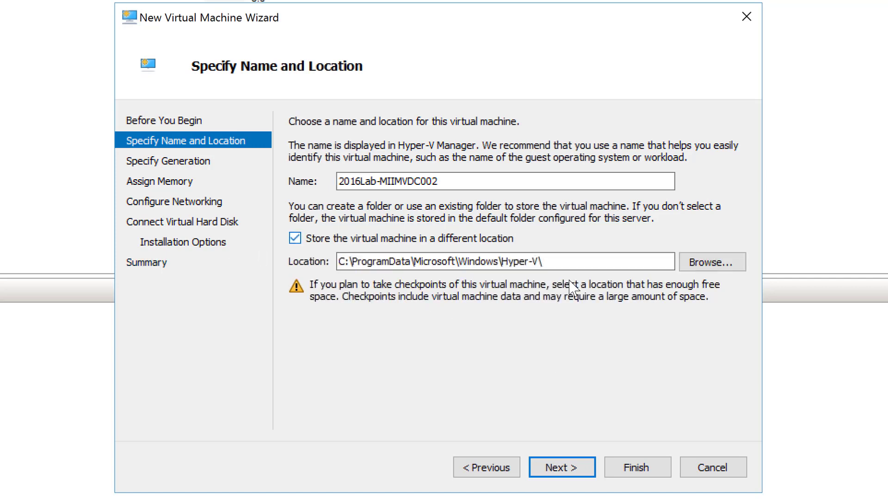
# Choose the VMs02-SSD (F:) drive as the virtual machine's storage folder.
pyautogui.click(711, 262)
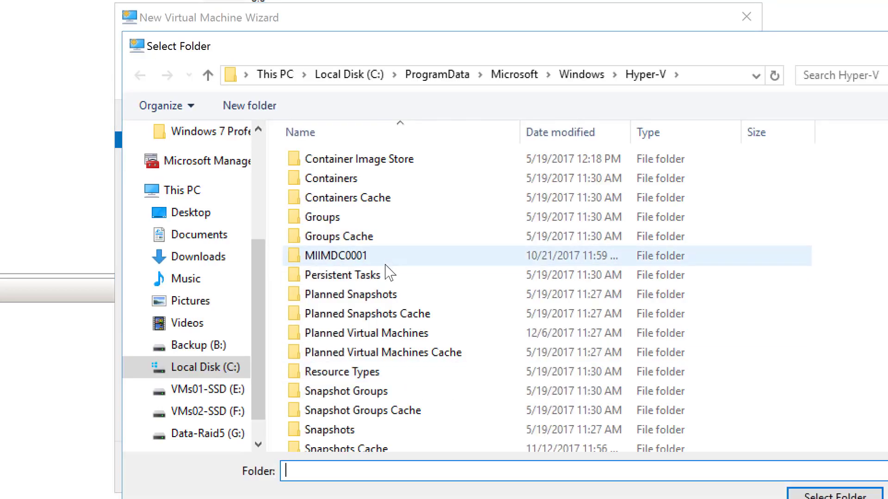
pyautogui.click(195, 389)
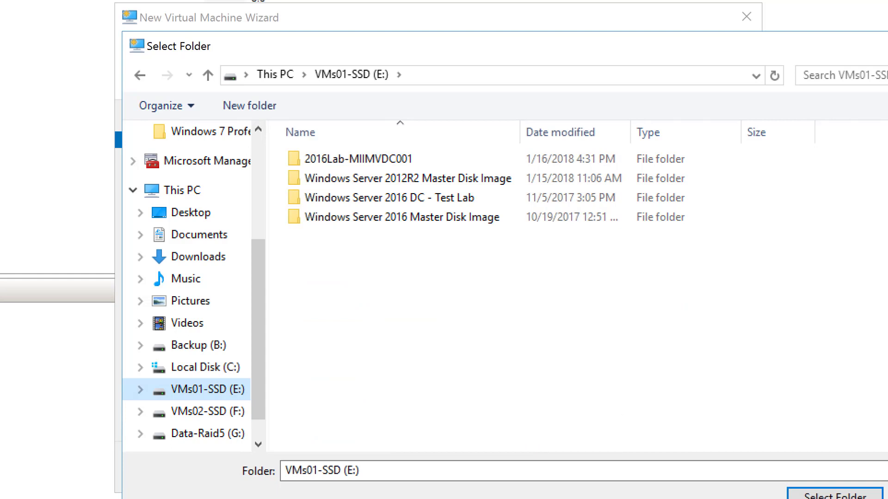
pyautogui.moveTo(587, 14)
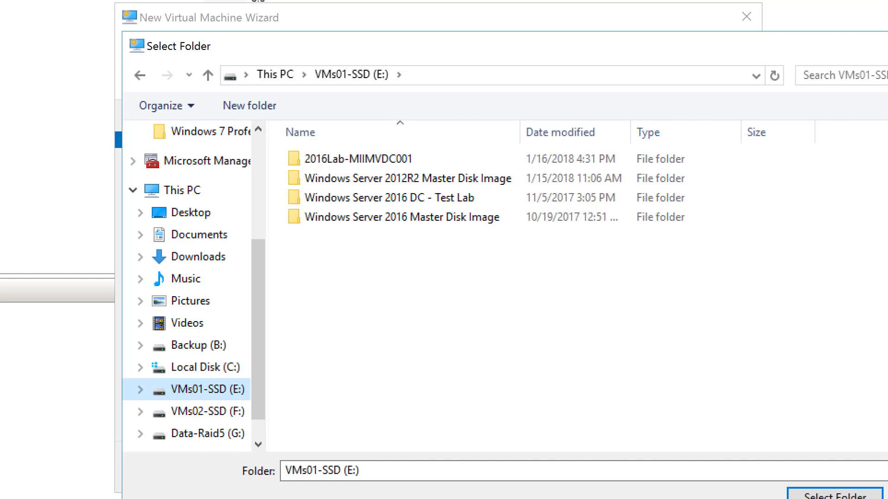
pyautogui.moveTo(378, 266)
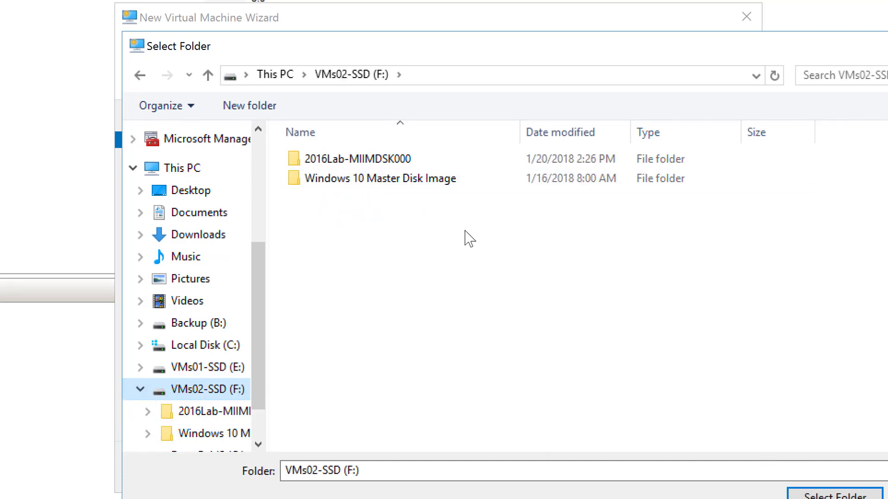
pyautogui.moveTo(322, 315)
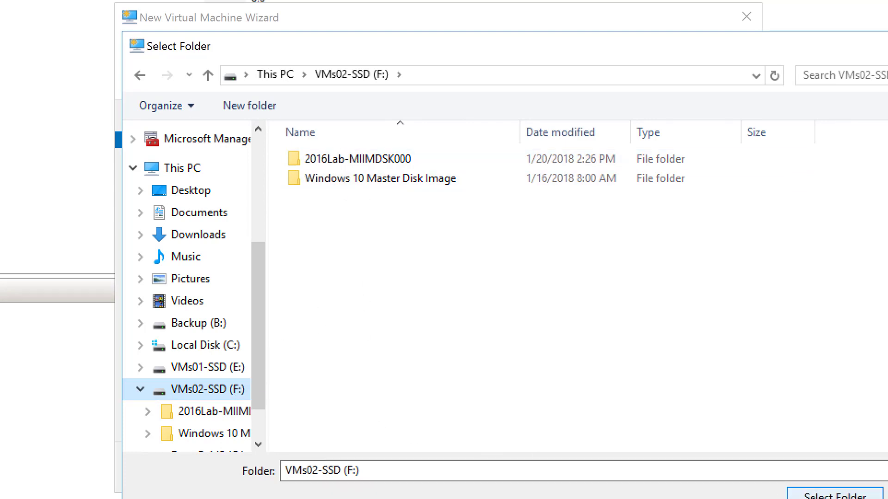
pyautogui.click(836, 495)
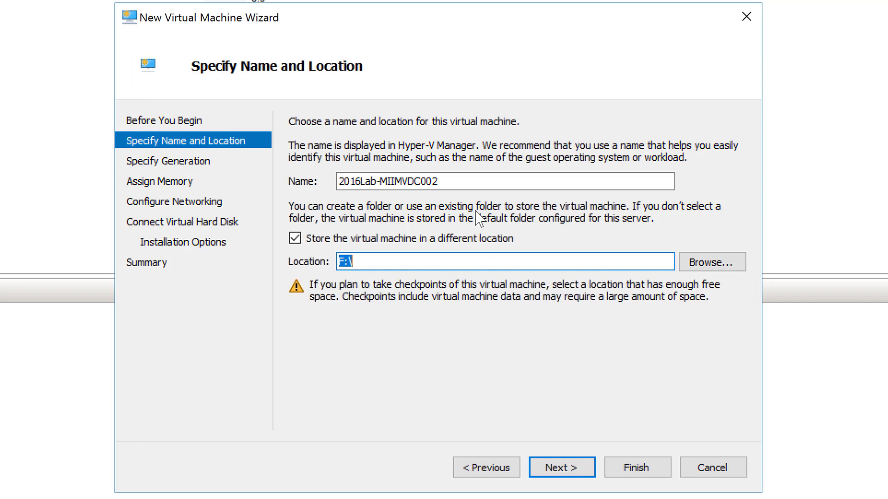
pyautogui.moveTo(561, 410)
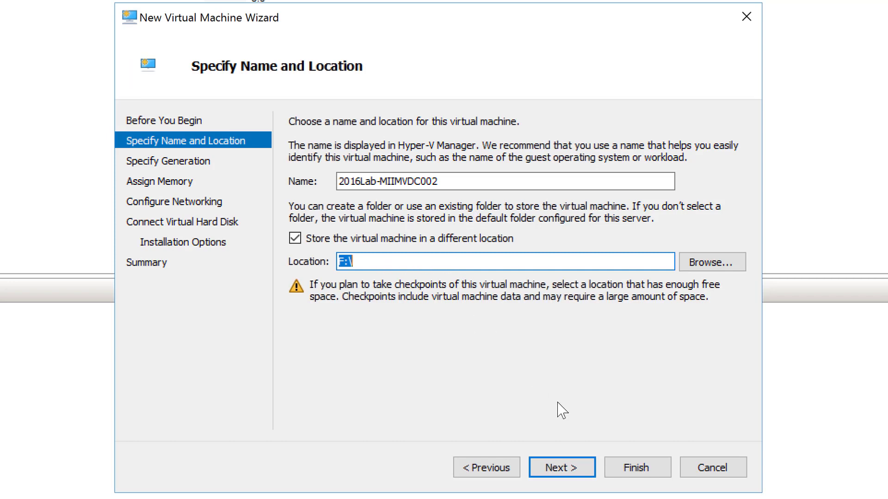
# Make the machine Generation 2 with 4096 MB startup memory and dynamic memory enabled.
pyautogui.click(561, 467)
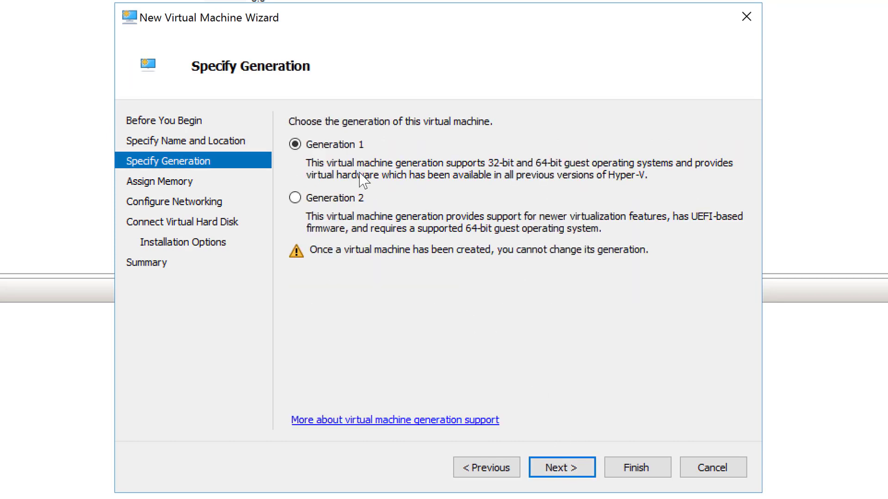
pyautogui.click(295, 198)
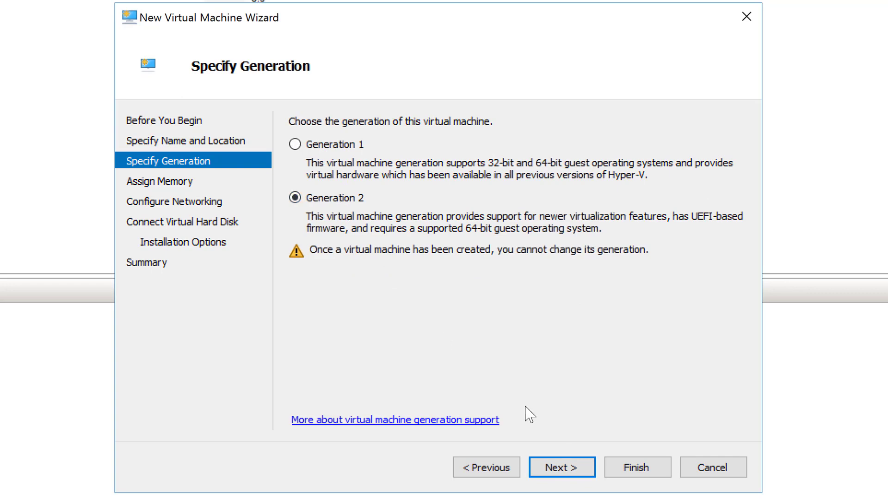
pyautogui.click(561, 467)
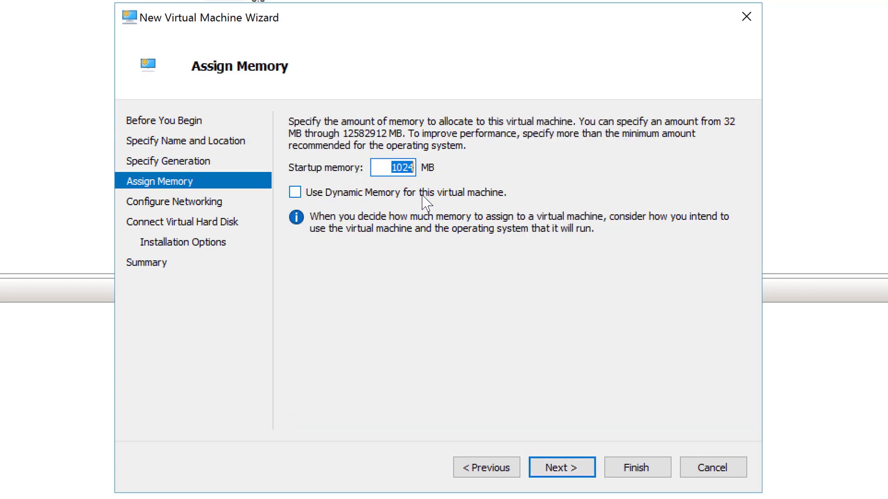
pyautogui.write('4096')
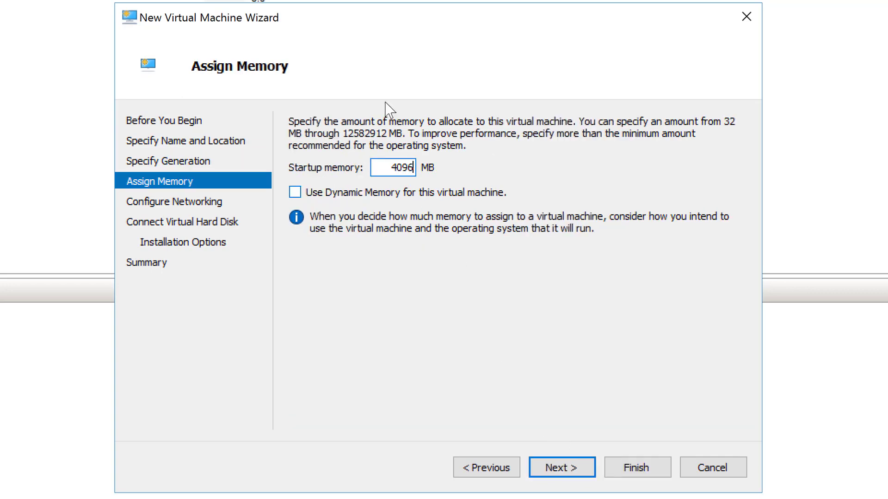
pyautogui.click(294, 192)
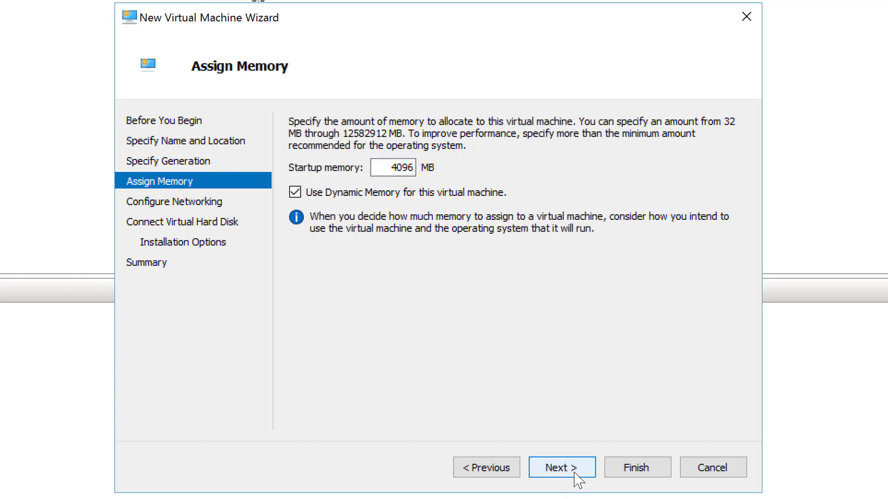
# Connect the machine to the VSwitch Pioneer (Physcal Team) Internet network.
pyautogui.click(562, 467)
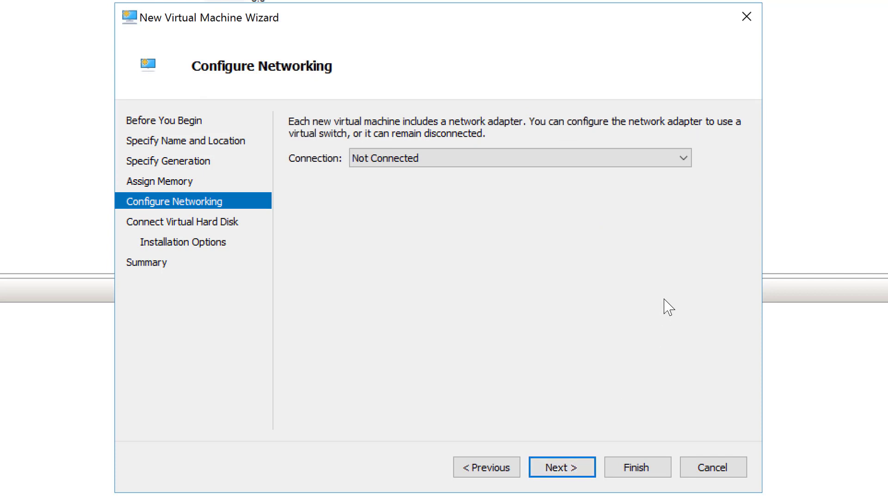
pyautogui.click(682, 158)
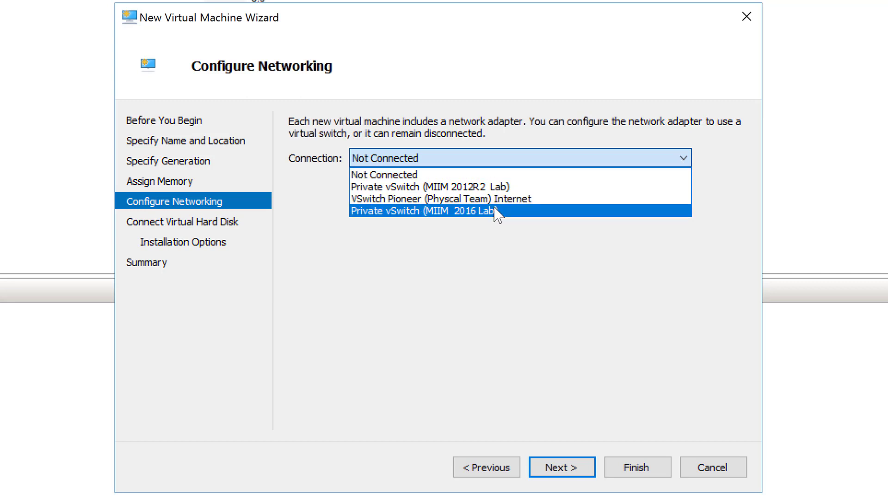
pyautogui.moveTo(512, 218)
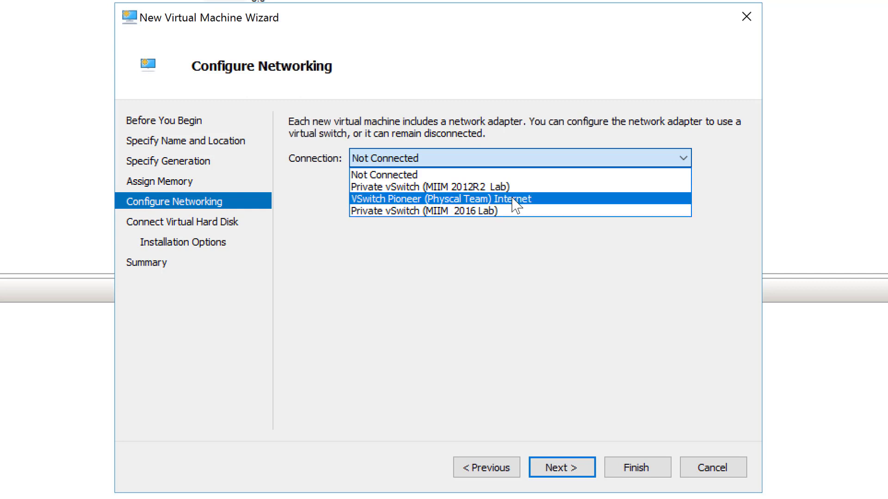
pyautogui.click(443, 198)
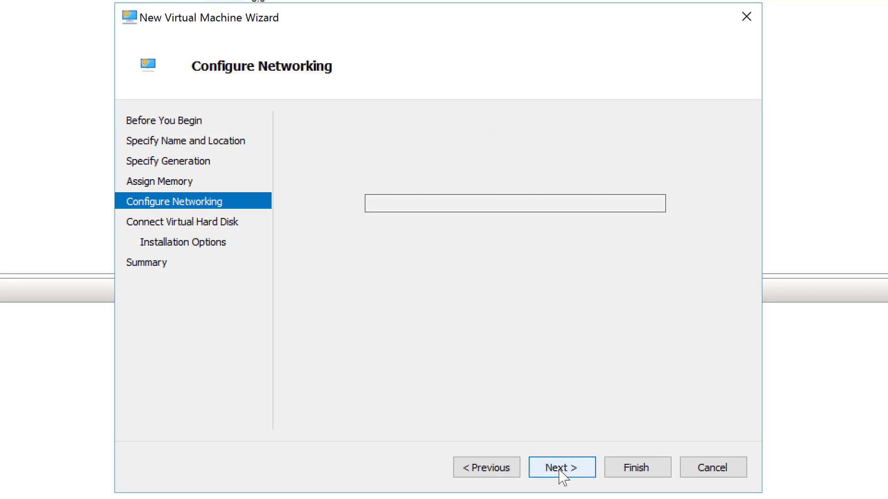
pyautogui.click(561, 467)
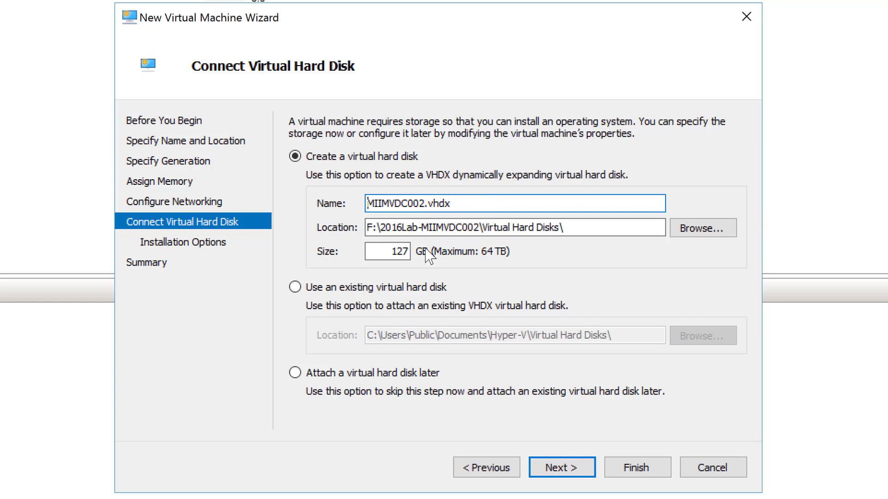
# Set disk size 60, choose to attach a virtual hard disk later, and finish creating the VM.
pyautogui.click(388, 252)
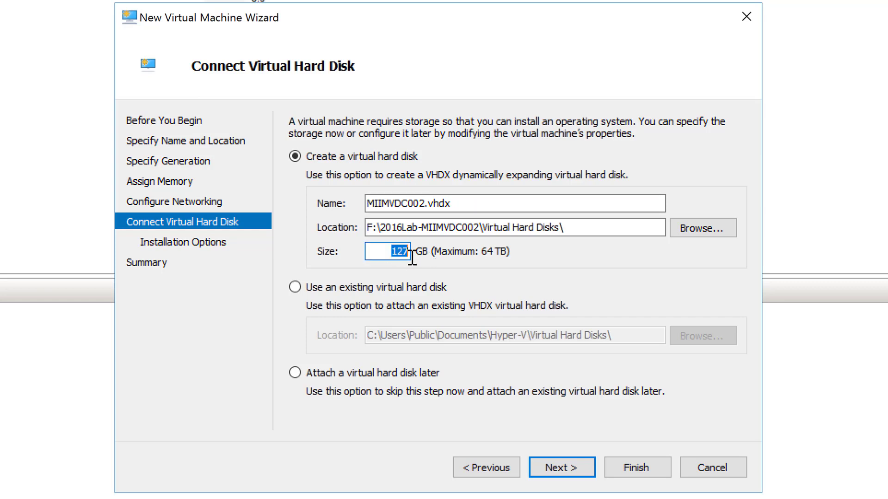
pyautogui.write('60')
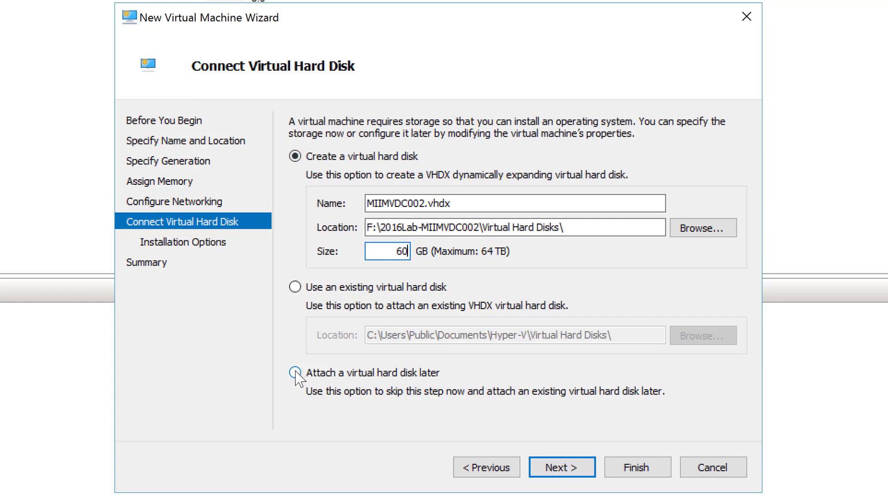
pyautogui.click(294, 372)
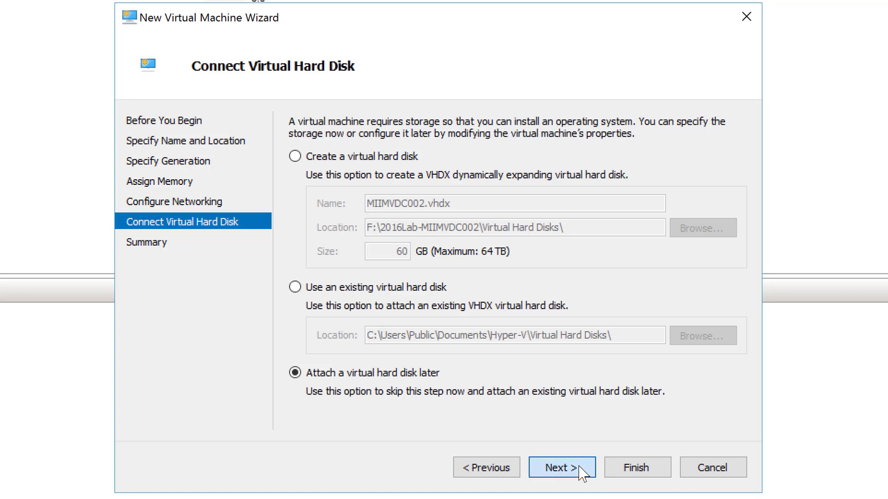
pyautogui.click(561, 467)
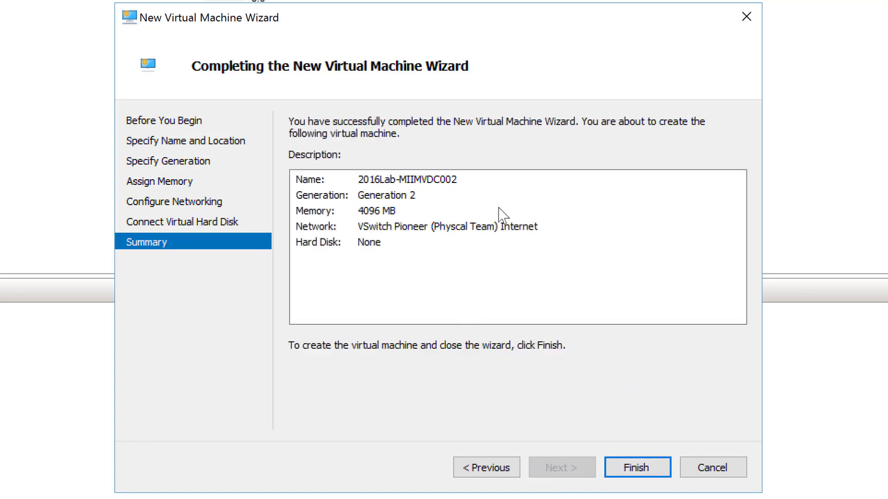
pyautogui.click(636, 466)
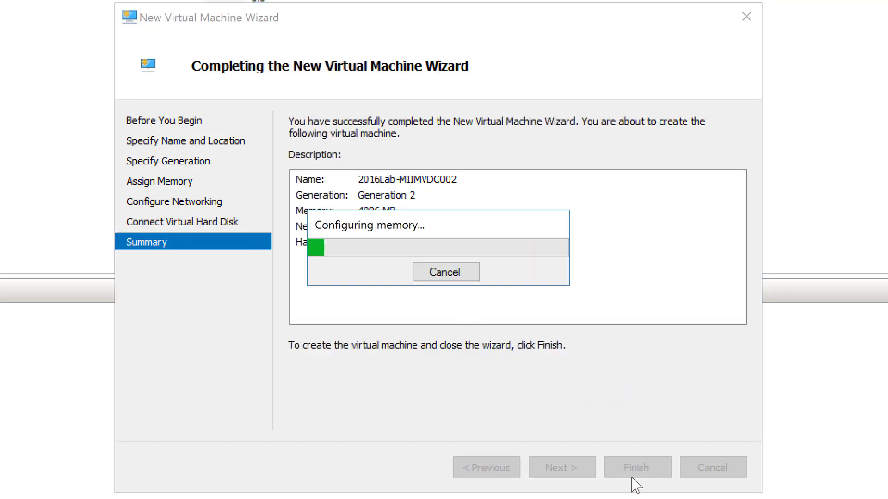
pyautogui.click(636, 467)
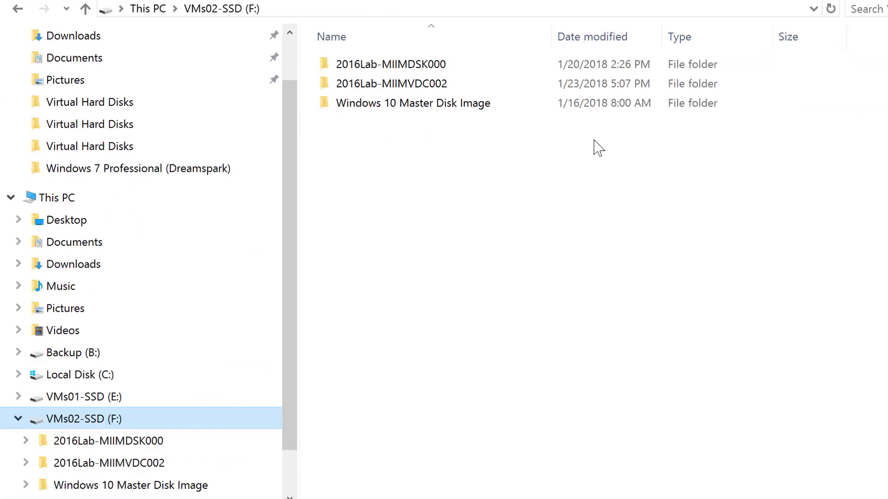
# Inspect the new 2016Lab-MIIMVDC002 folder and its Virtual Machines subfolder on F:.
pyautogui.click(390, 83)
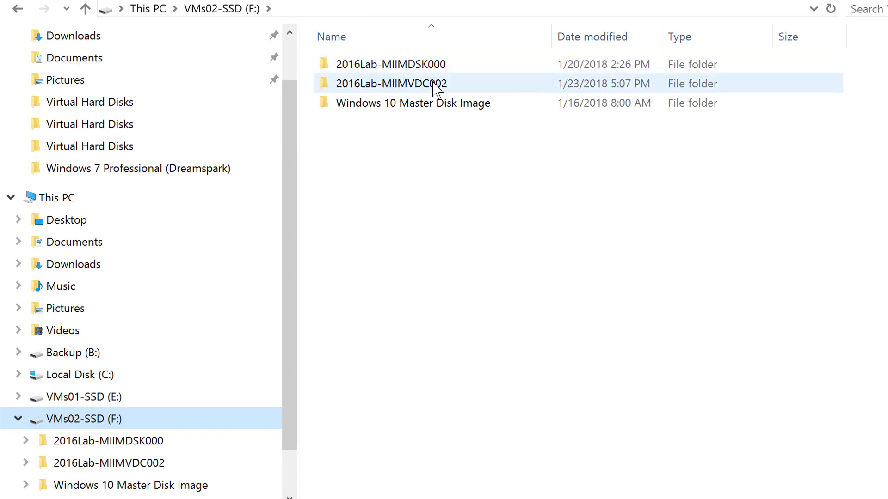
pyautogui.moveTo(433, 88)
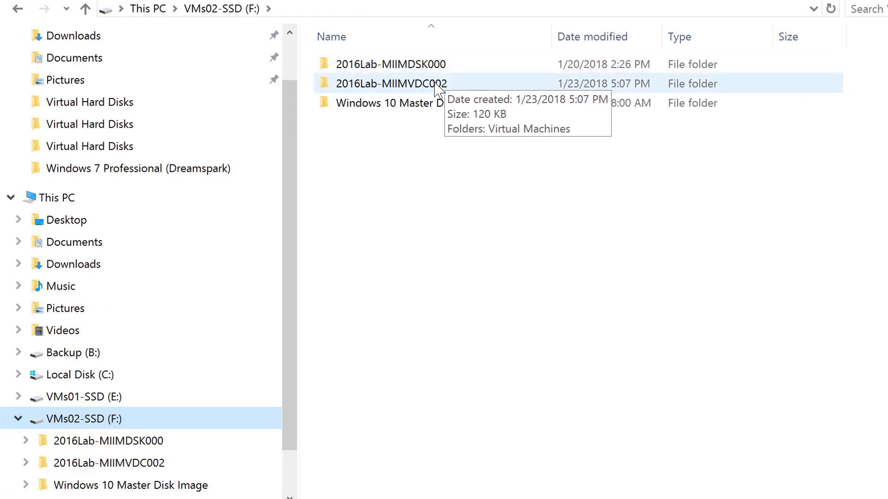
pyautogui.doubleClick(390, 83)
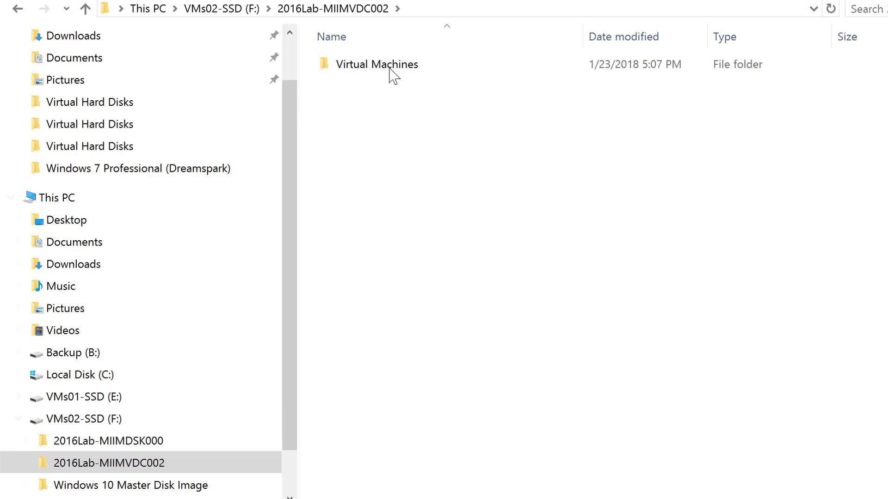
pyautogui.click(377, 64)
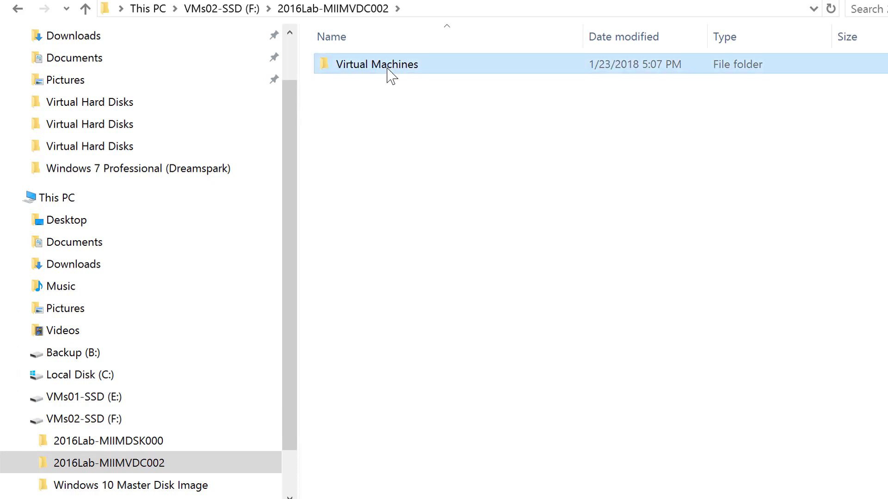
pyautogui.doubleClick(377, 64)
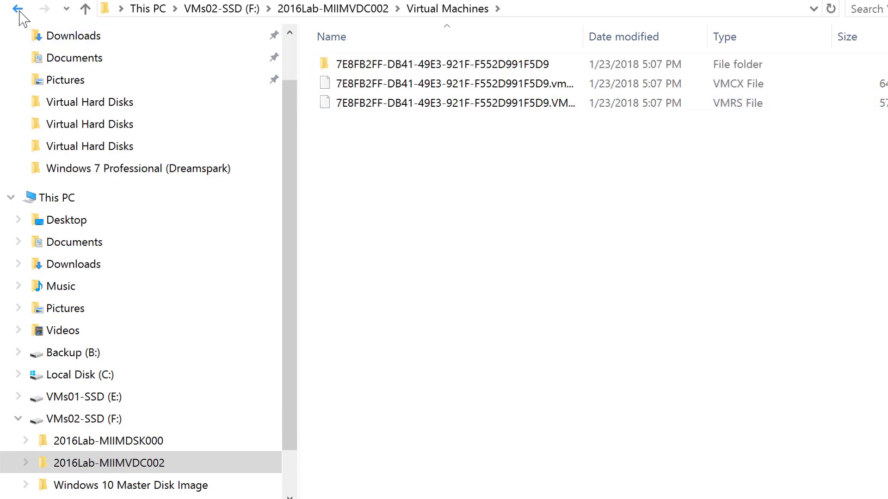
# Compare with the 2016Lab-MIIMDSK000 folder layout, then return to 2016Lab-MIIMVDC002.
pyautogui.click(12, 9)
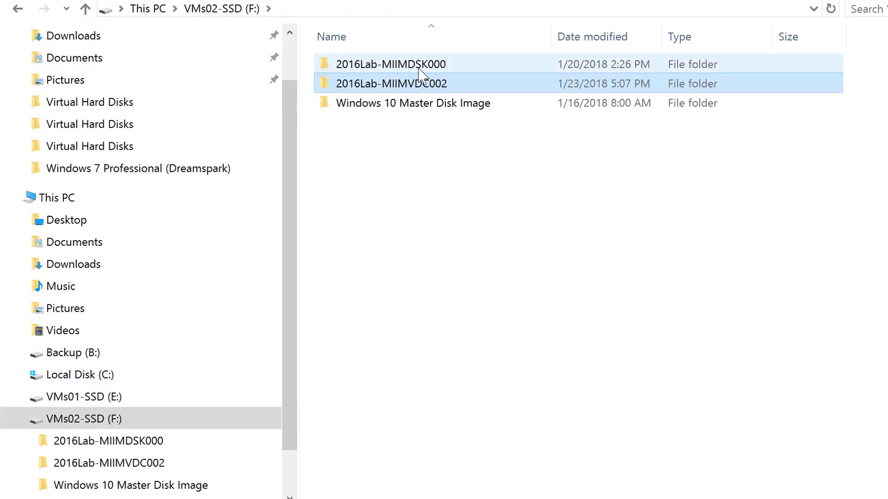
pyautogui.doubleClick(391, 64)
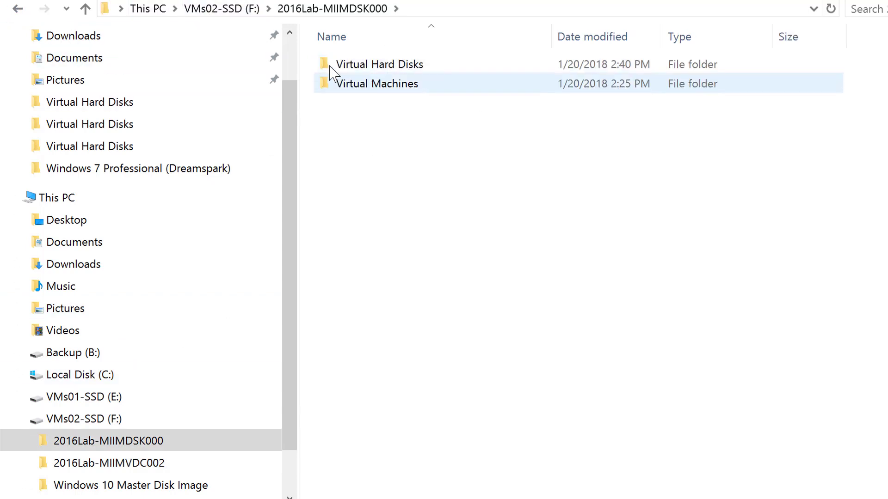
pyautogui.click(380, 64)
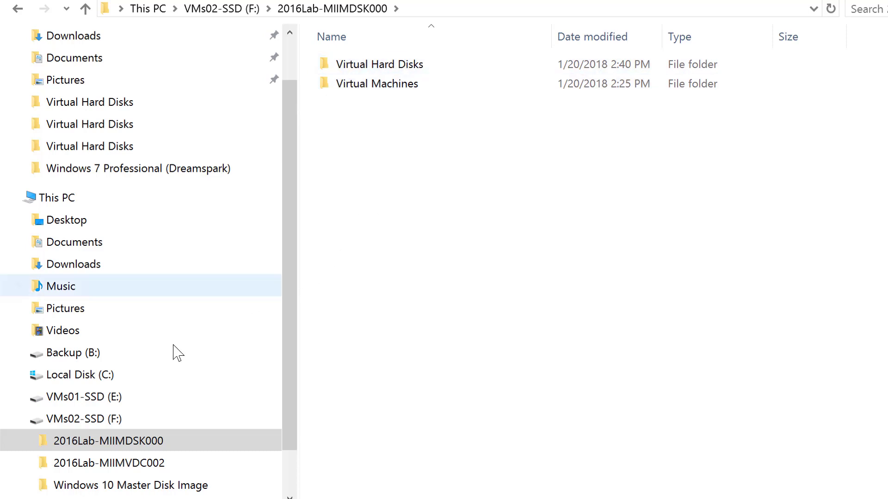
pyautogui.click(109, 462)
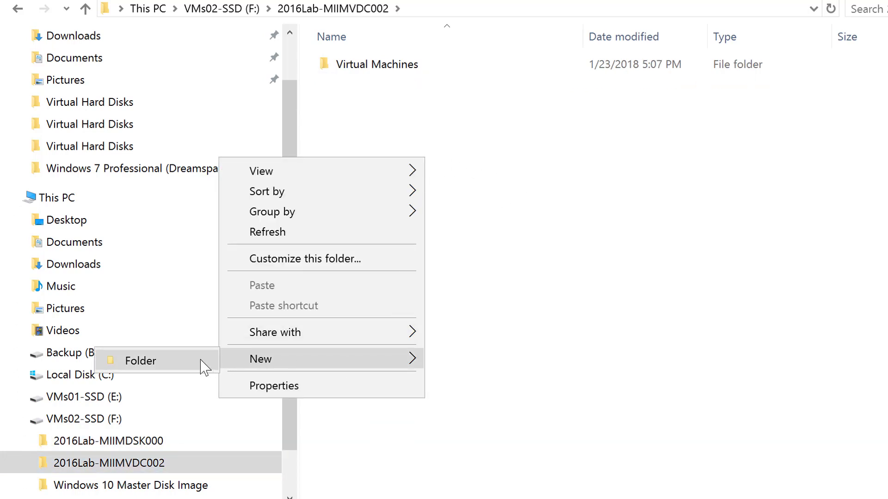
# Create a new folder named Virtual Hard Disks inside 2016Lab-MIIMVDC002.
pyautogui.click(139, 360)
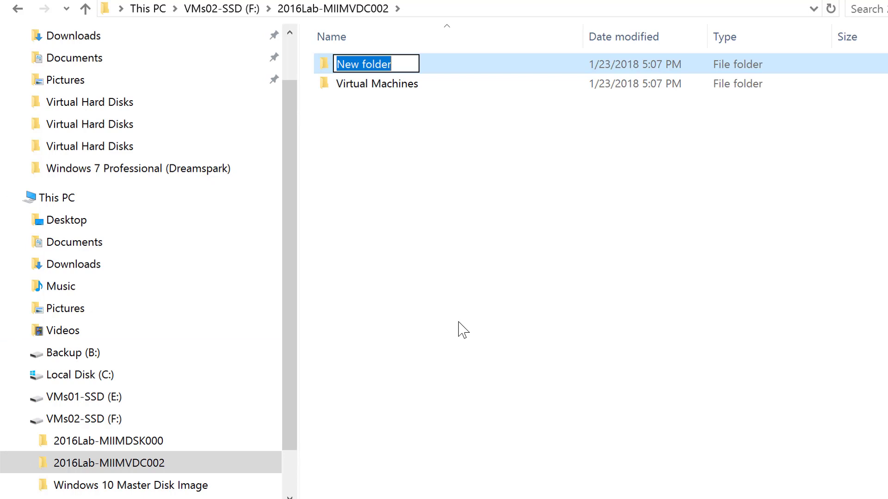
pyautogui.write('Virtual har')
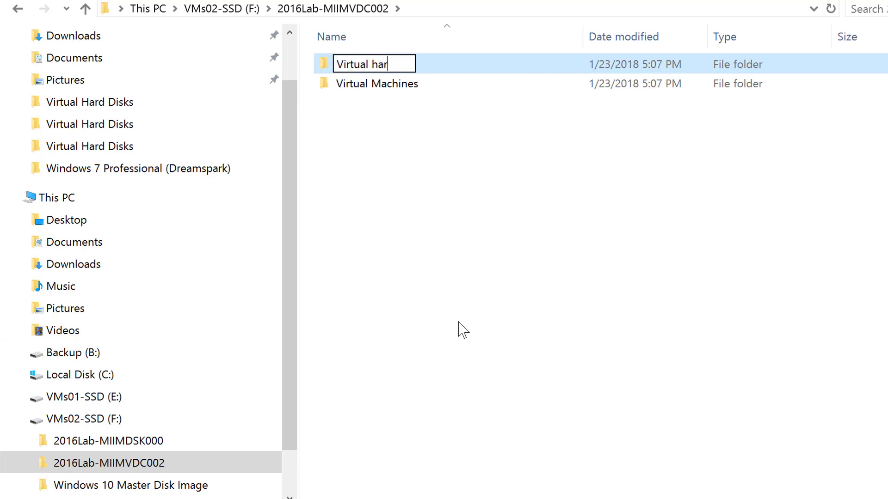
pyautogui.press('Backspace')
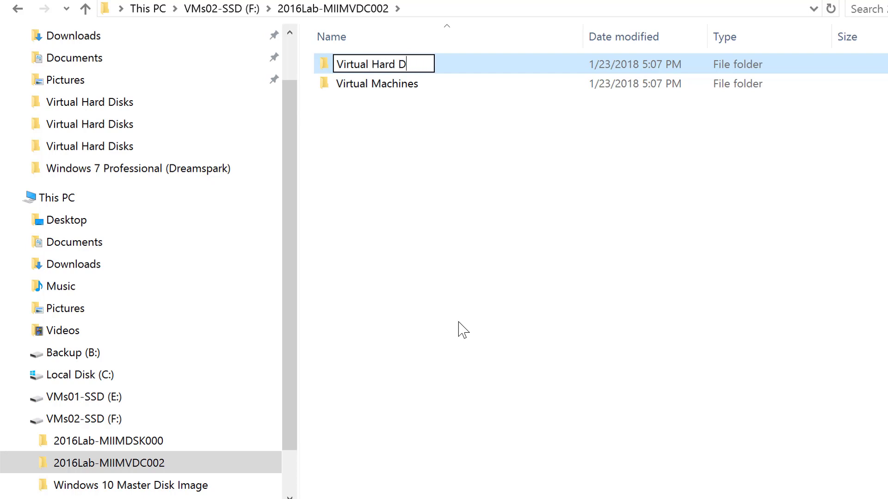
pyautogui.press('Enter')
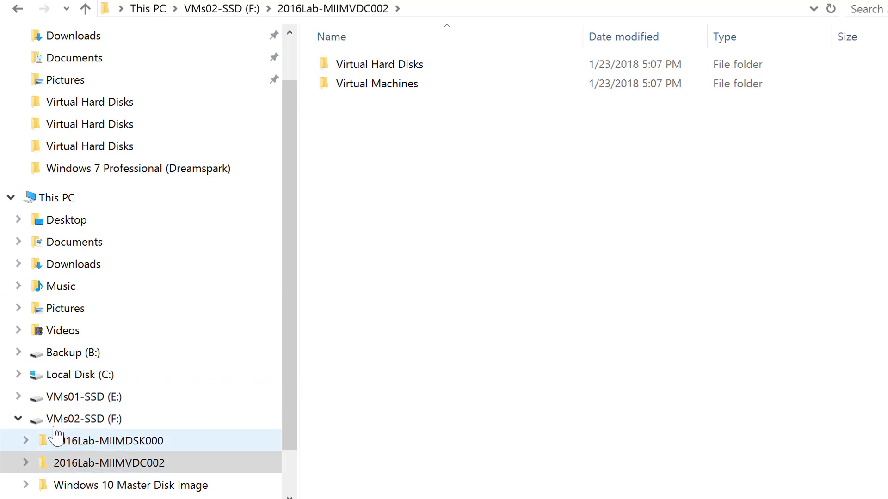
# Return to G:\Master Disk Images with the lab VM's folders expanded in the tree.
pyautogui.click(24, 441)
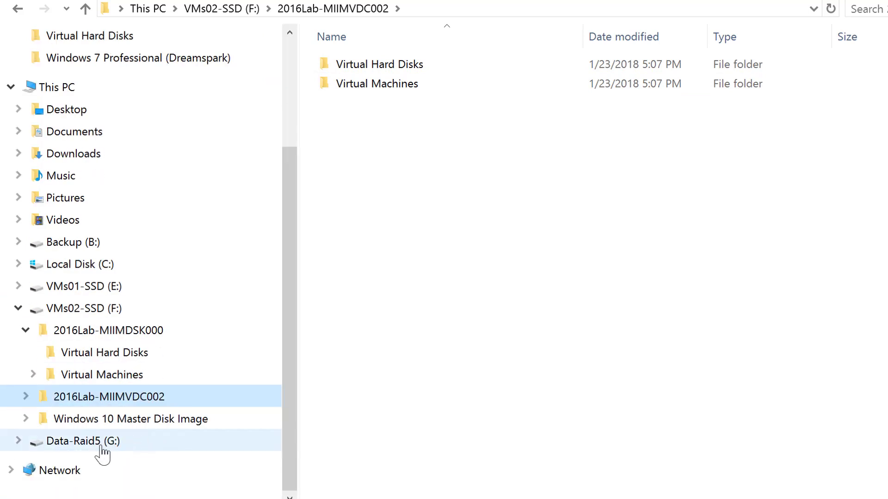
pyautogui.click(80, 441)
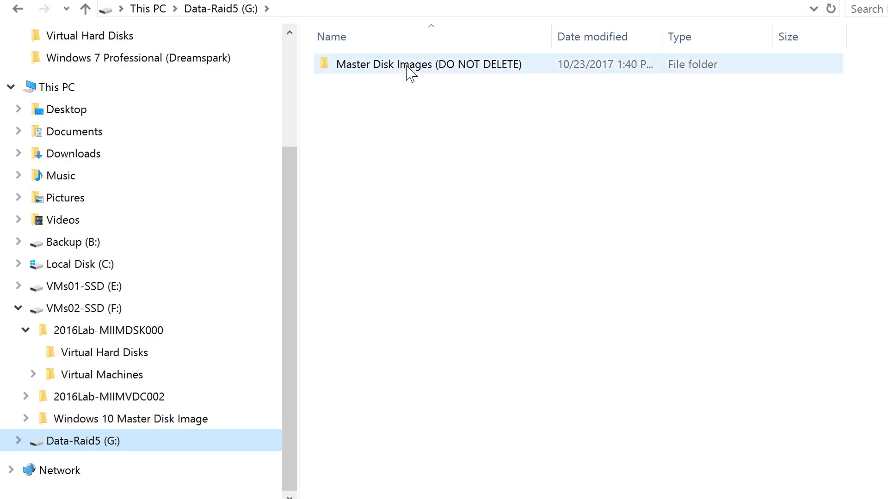
pyautogui.doubleClick(429, 64)
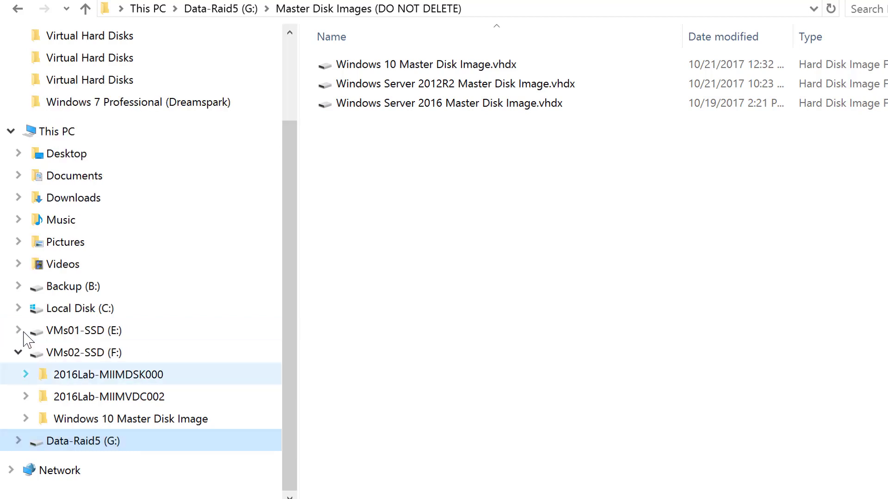
pyautogui.click(107, 397)
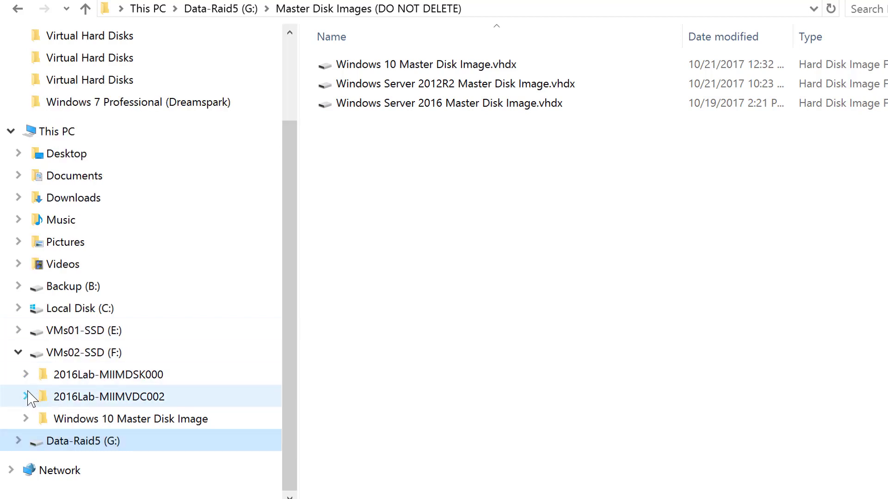
pyautogui.click(25, 397)
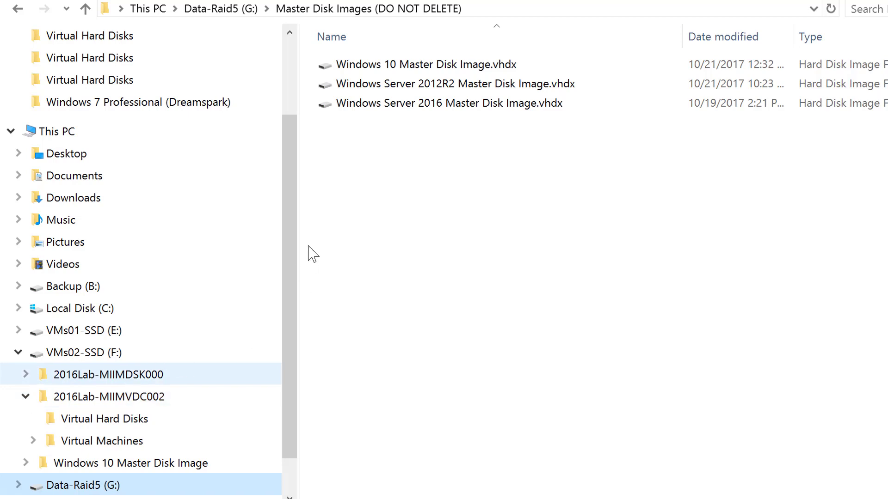
# Copy Windows Server 2016 Master Disk Image.vhdx into 2016Lab-MIIMVDC002's Virtual Hard Disks folder.
pyautogui.click(447, 102)
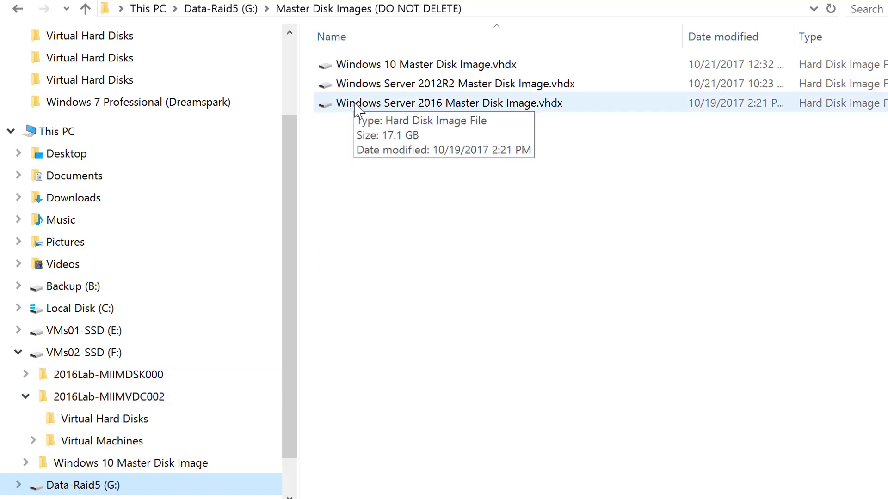
pyautogui.moveTo(442, 102); pyautogui.dragTo(200, 307)
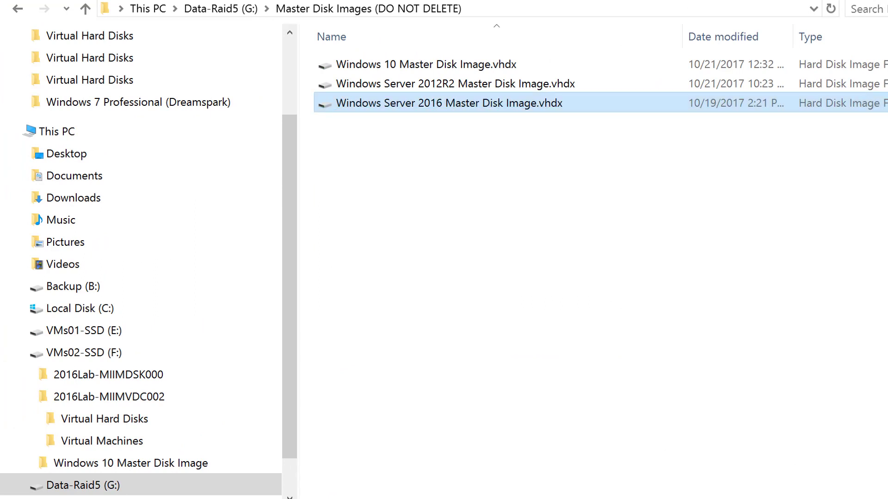
pyautogui.moveTo(104, 406)
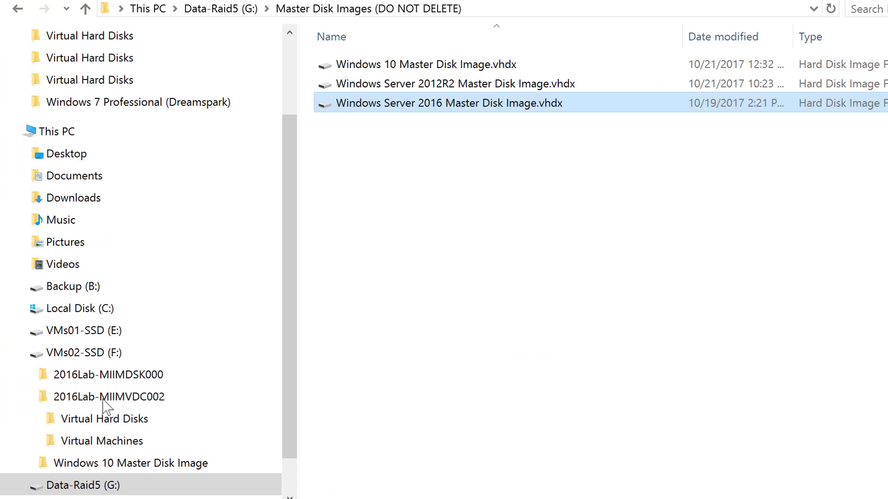
# Rename the copied disk image in Virtual Hard Disks to MIIMVDC002.vhdx.
pyautogui.click(105, 418)
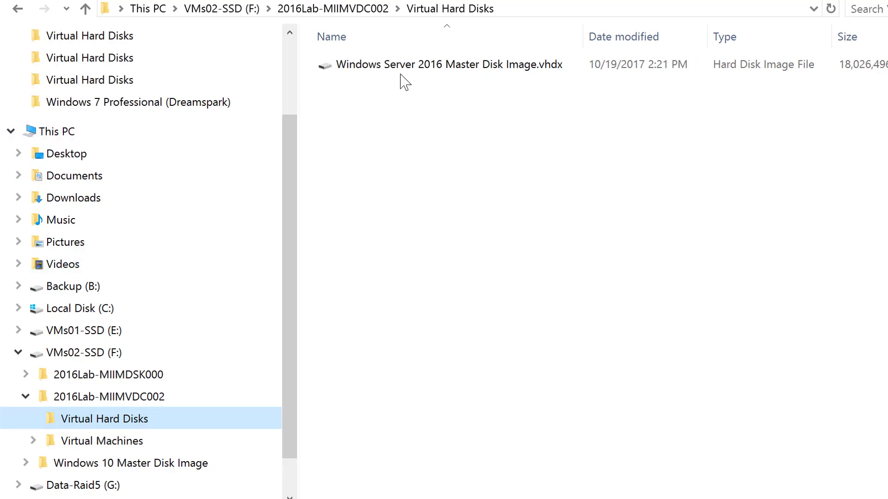
pyautogui.click(430, 63)
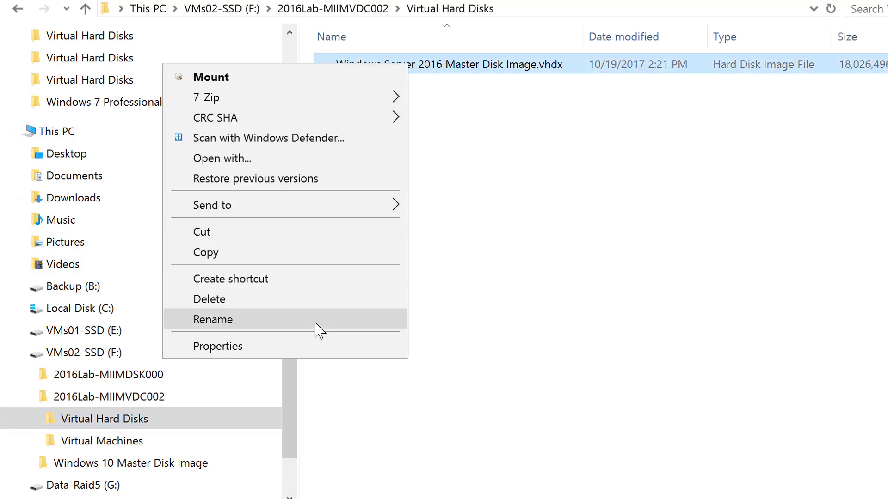
pyautogui.click(213, 319)
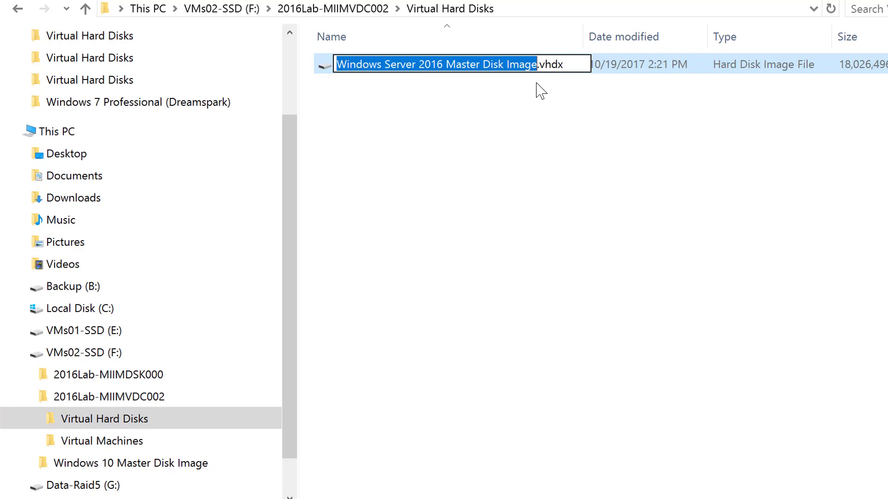
pyautogui.write('MIIMVDC002.vhdx')
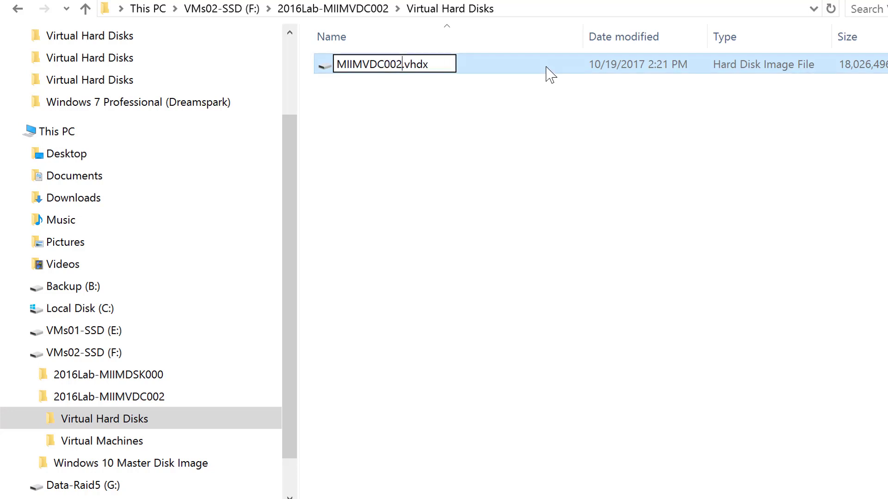
pyautogui.moveTo(544, 109)
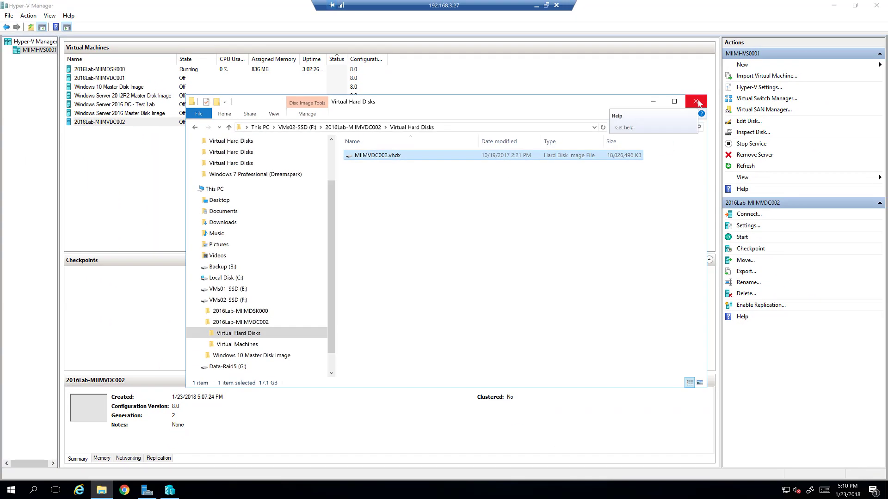
# Close Explorer and add a hard drive to 2016Lab-MIIMVDC002's SCSI controller in its settings.
pyautogui.click(698, 102)
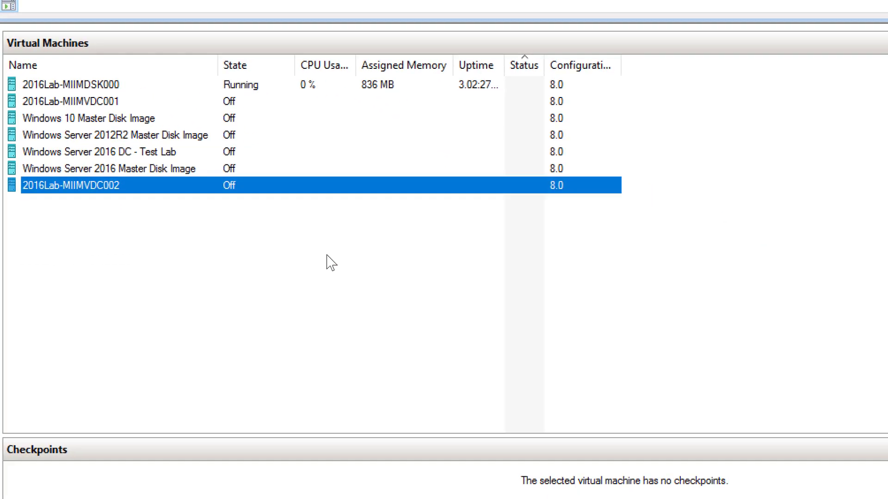
pyautogui.click(856, 228)
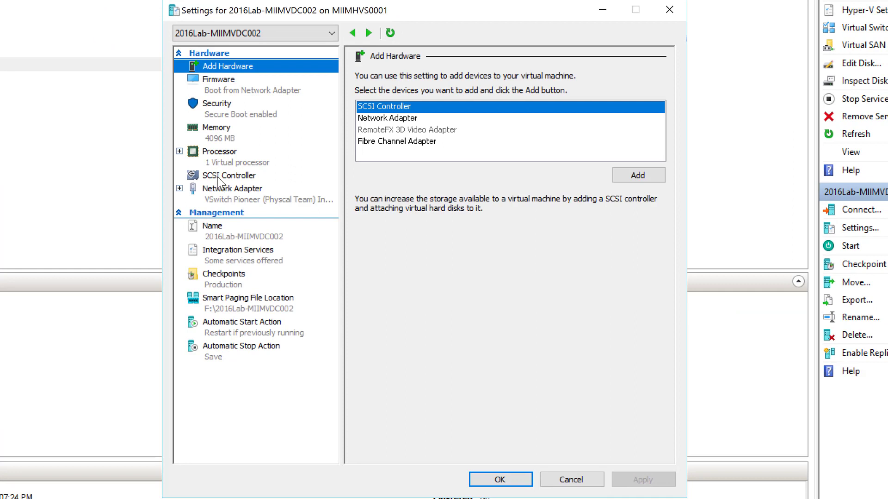
pyautogui.click(230, 175)
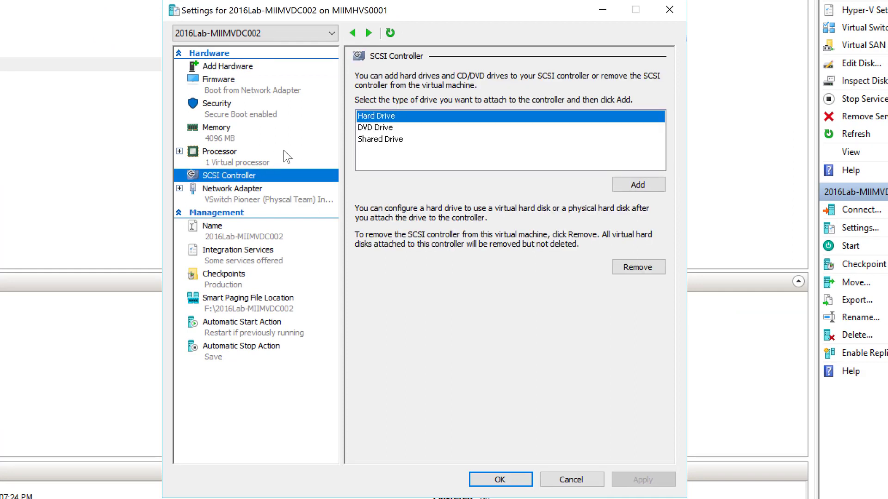
pyautogui.moveTo(568, 159)
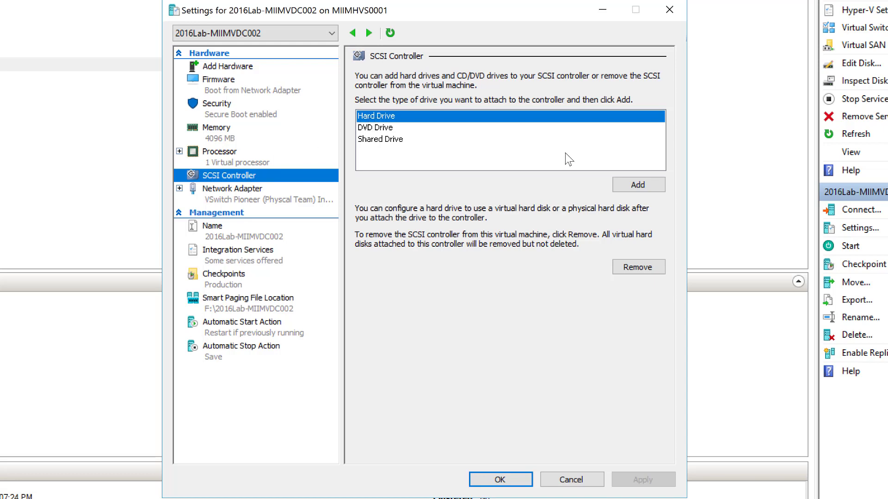
pyautogui.click(637, 184)
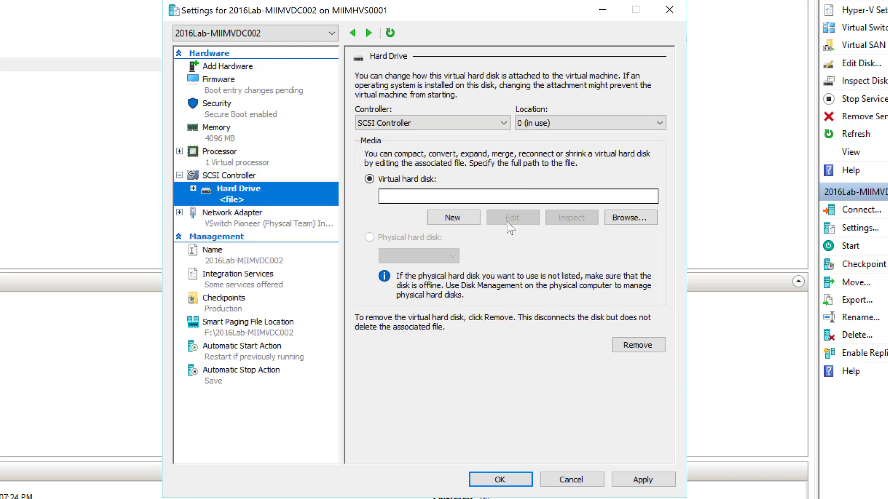
pyautogui.moveTo(629, 218)
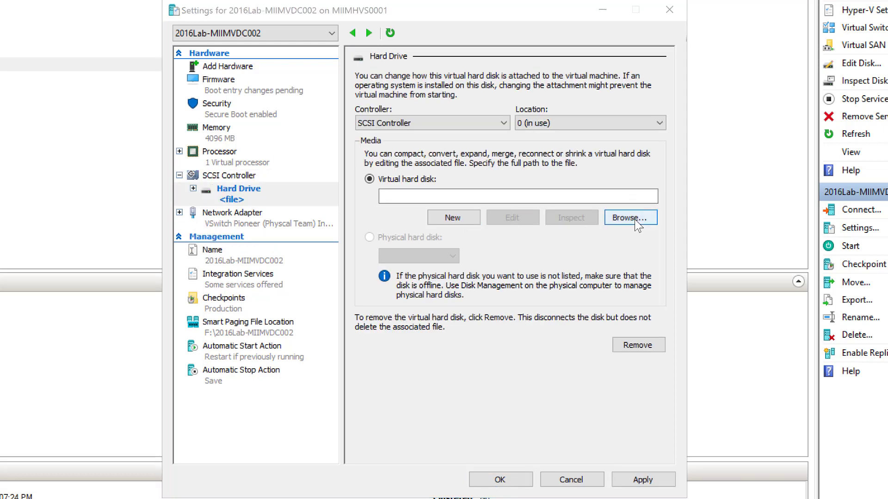
# Browse to F:\2016Lab-MIIMVDC002\Virtual Hard Disks and select MIIMVDC002.vhdx as the SCSI hard drive.
pyautogui.click(630, 217)
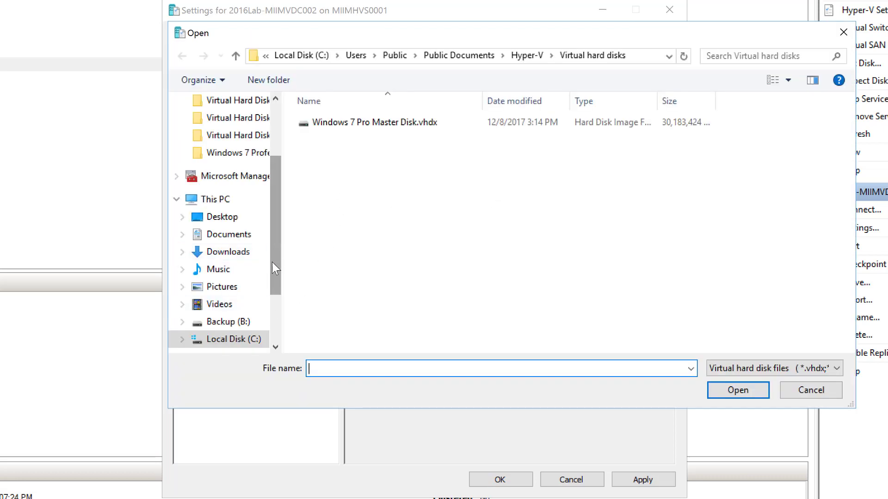
pyautogui.click(233, 304)
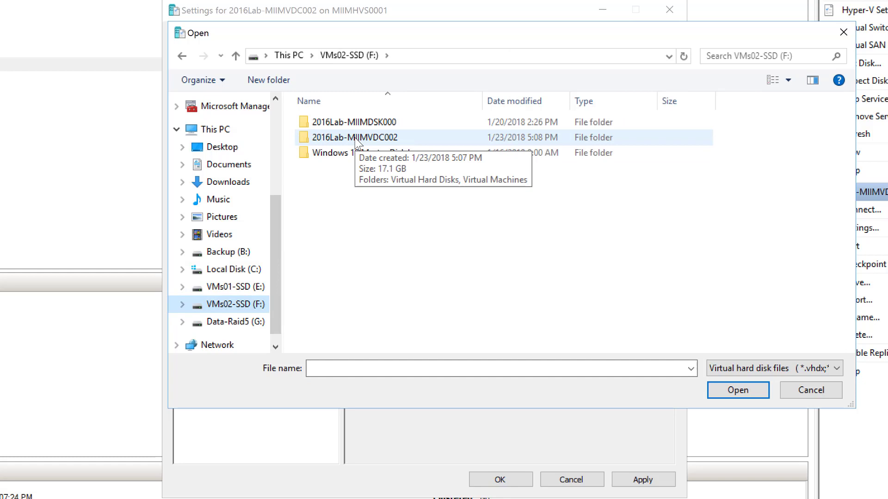
pyautogui.doubleClick(352, 137)
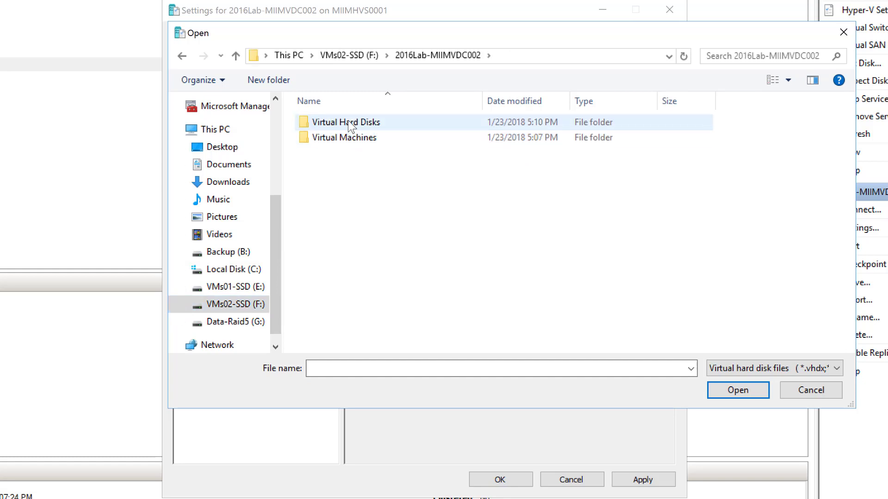
pyautogui.doubleClick(344, 122)
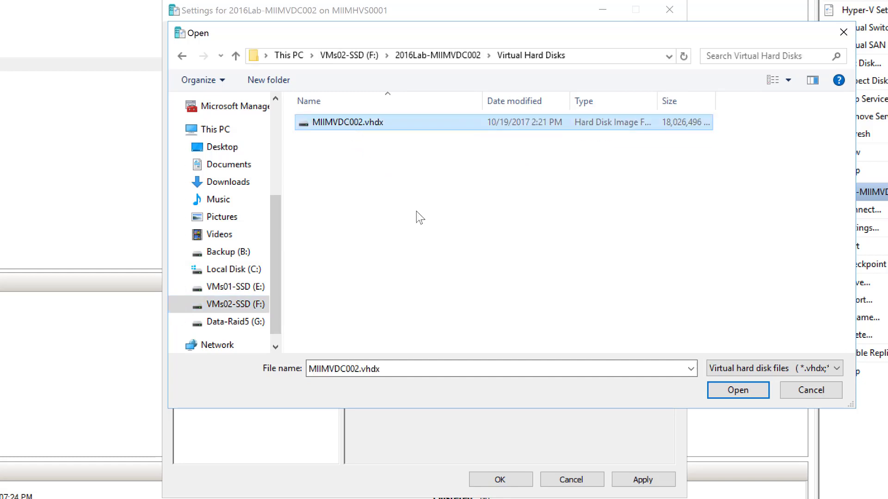
pyautogui.click(737, 390)
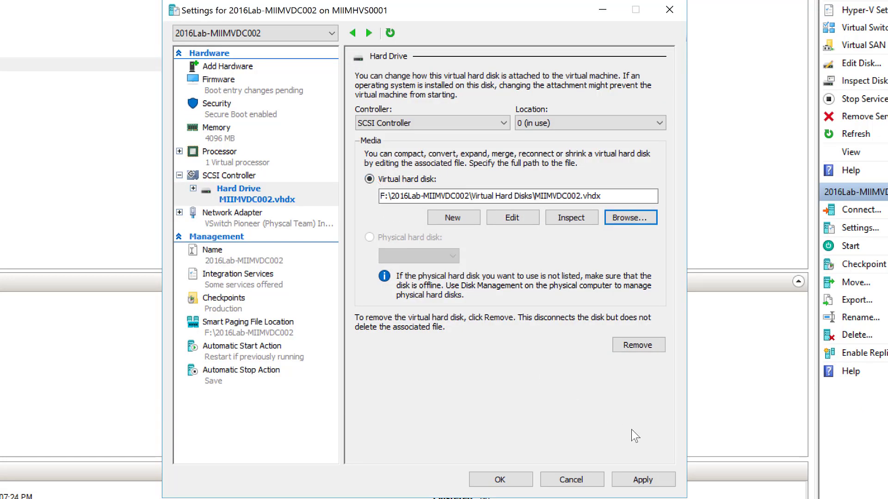
# Apply the new virtual hard disk path to the VM's SCSI hard drive.
pyautogui.click(641, 479)
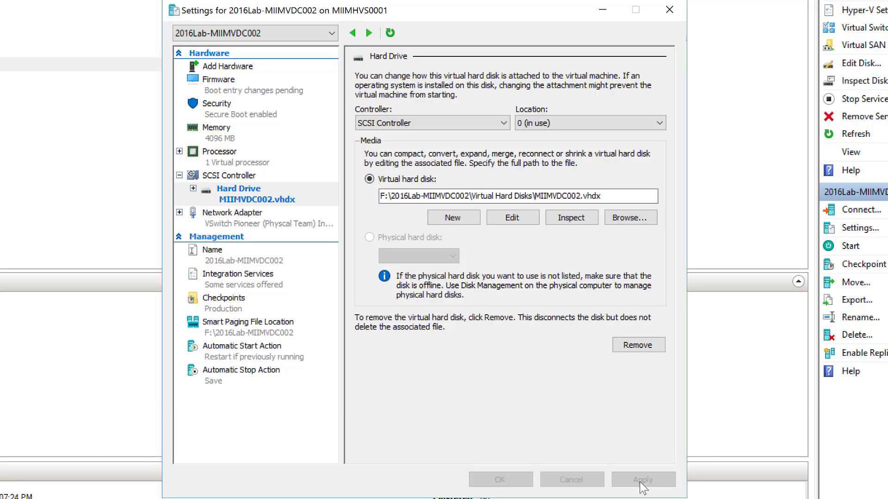
pyautogui.click(642, 479)
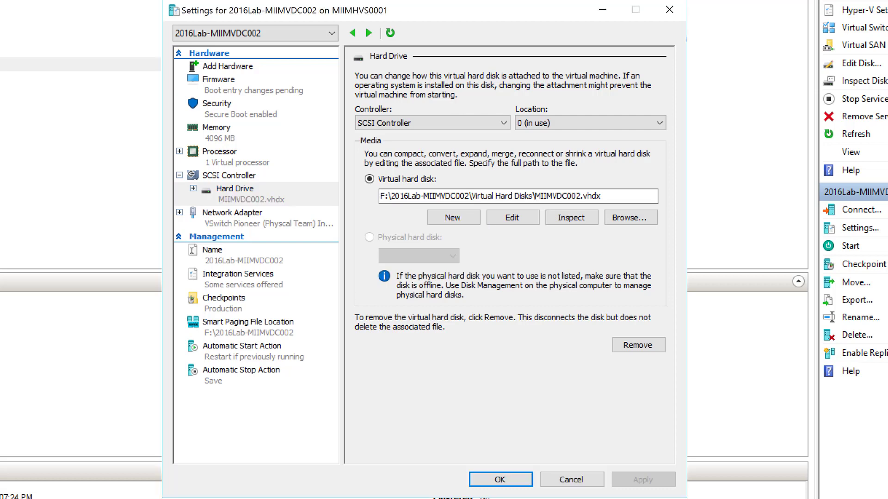
pyautogui.moveTo(205, 92)
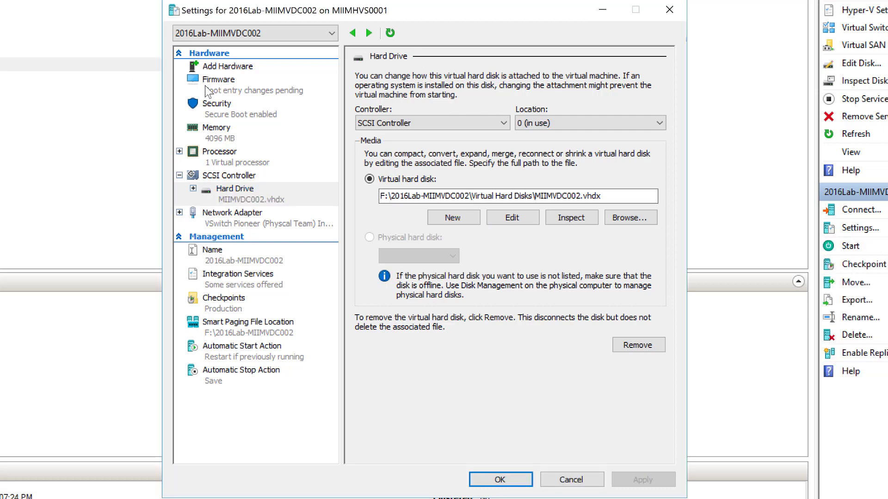
# In Firmware, move the Hard Drive boot entry above the network adapter.
pyautogui.click(218, 79)
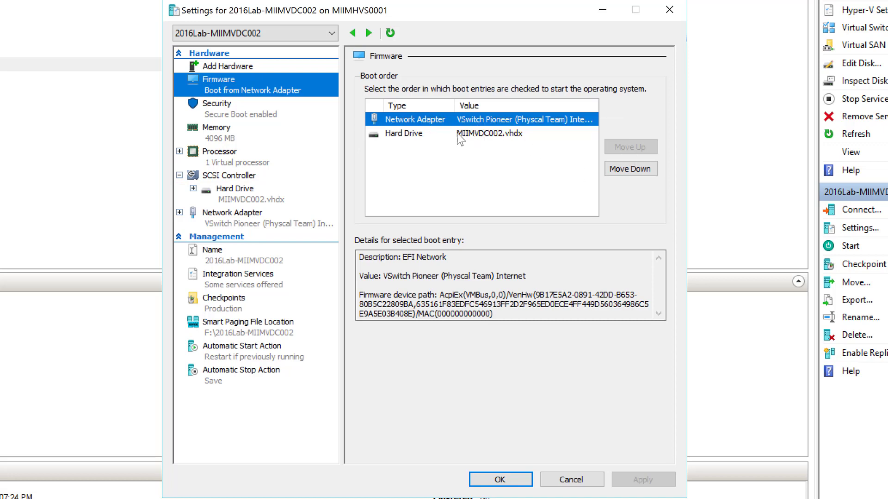
pyautogui.click(403, 133)
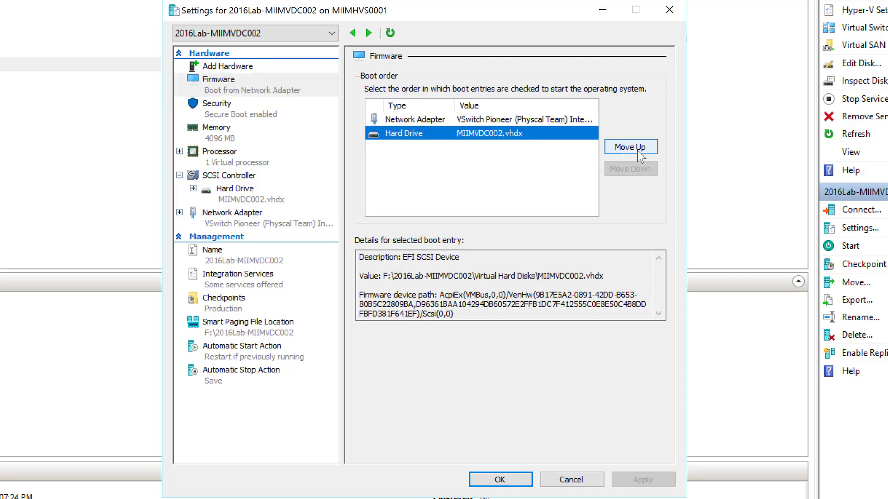
pyautogui.click(630, 147)
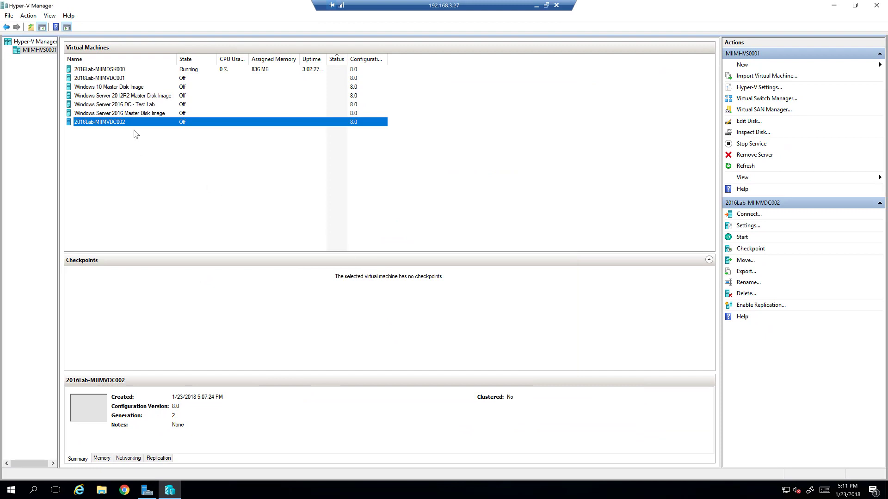
pyautogui.moveTo(462, 142)
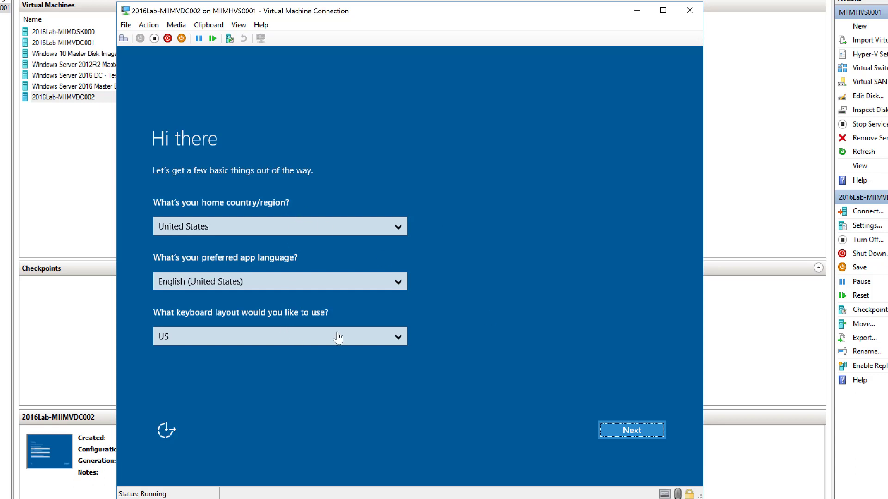
# Accept the default region settings and license terms, then enter the administrator password.
pyautogui.click(632, 430)
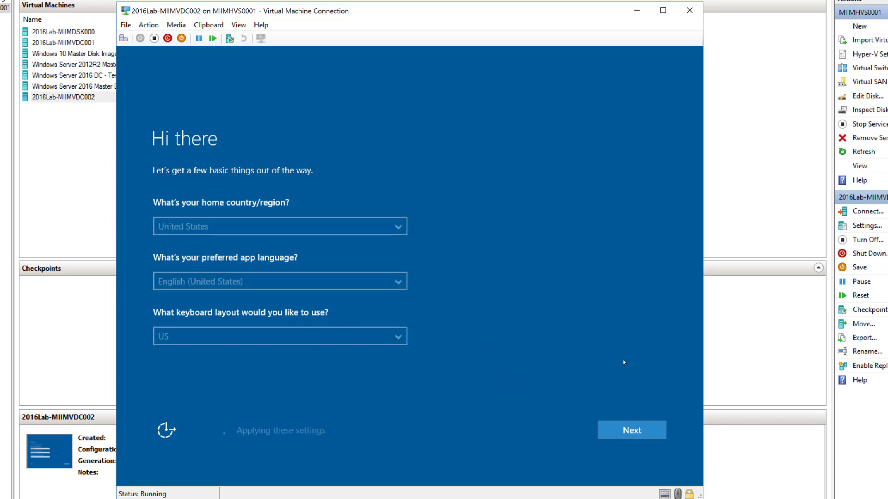
pyautogui.click(630, 430)
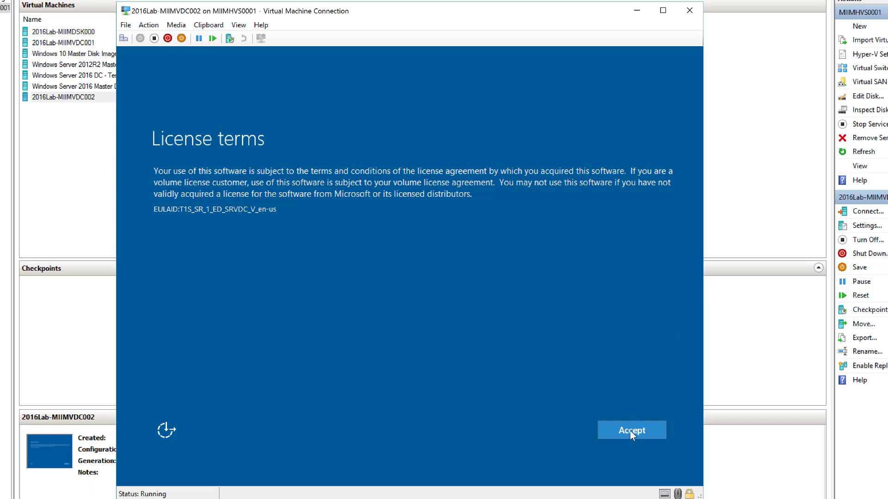
pyautogui.click(631, 430)
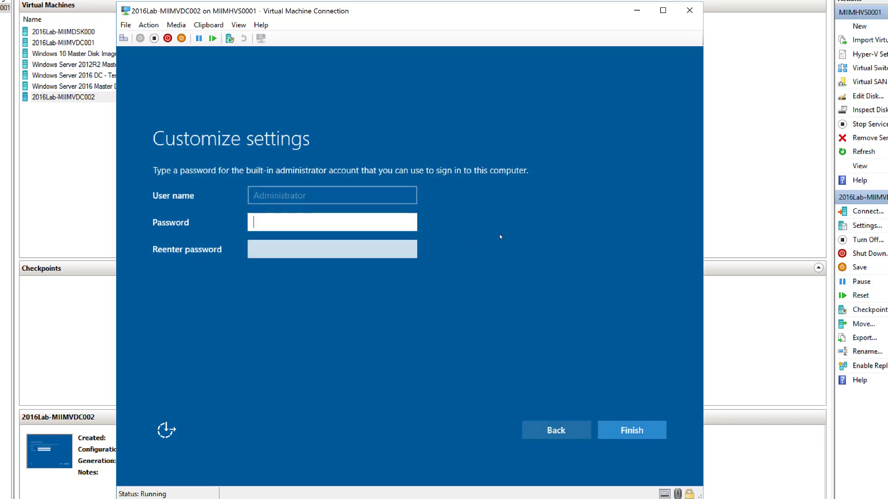
pyautogui.write('password')
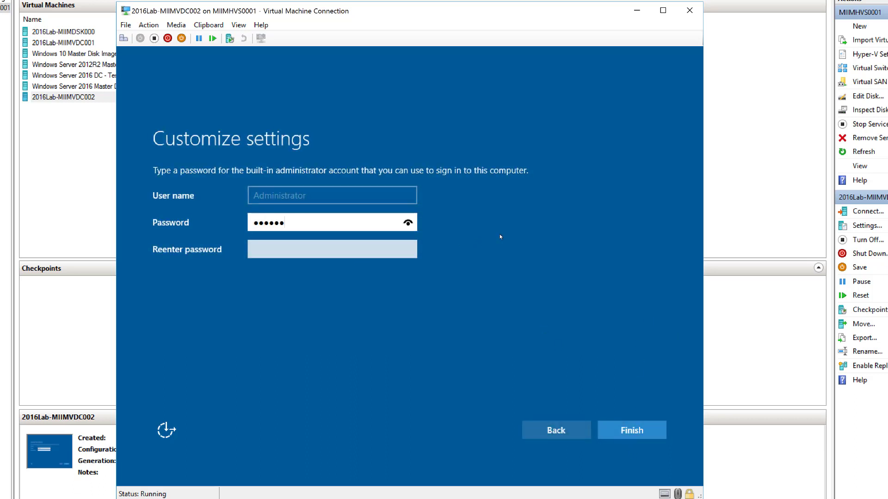